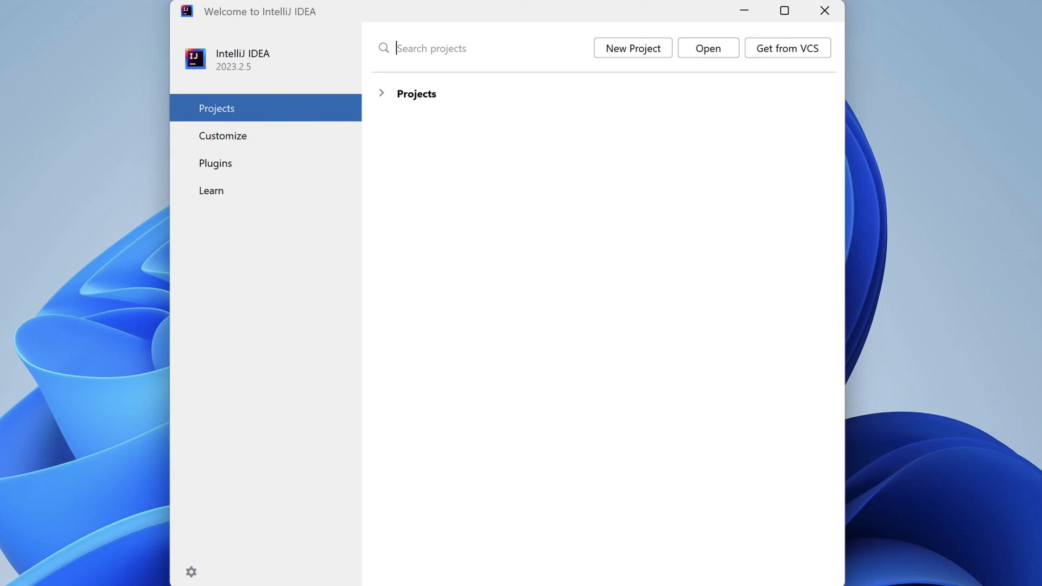
pyautogui.moveTo(641, 61)
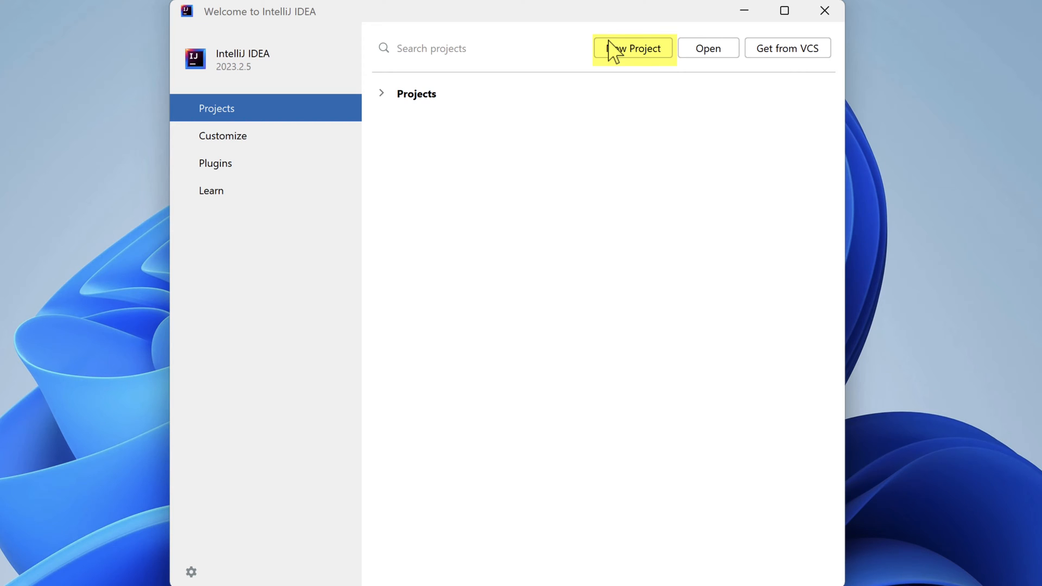
# Step: Start a new project from the Welcome screen
pyautogui.click(632, 48)
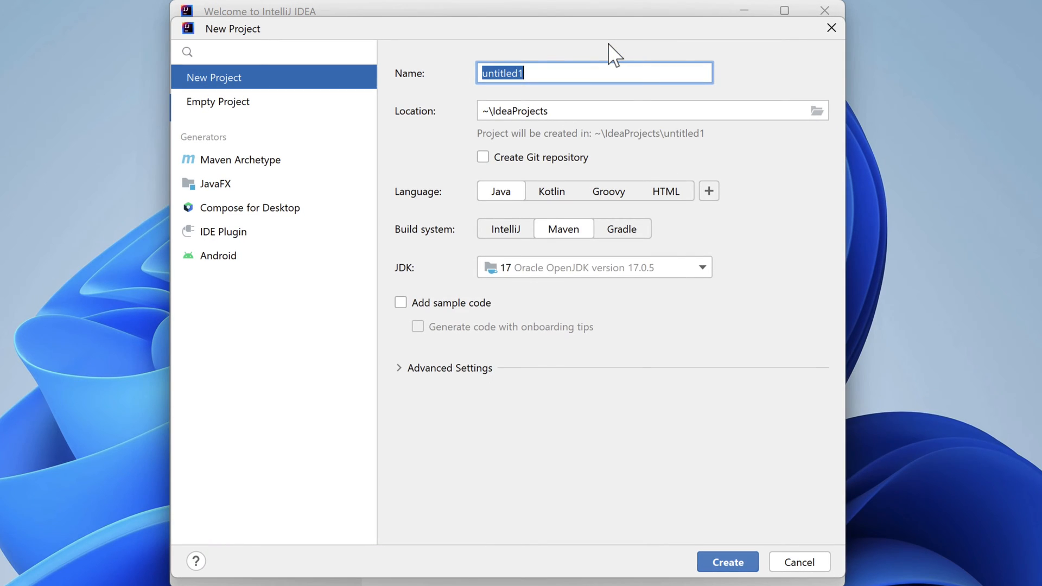
pyautogui.moveTo(439, 141)
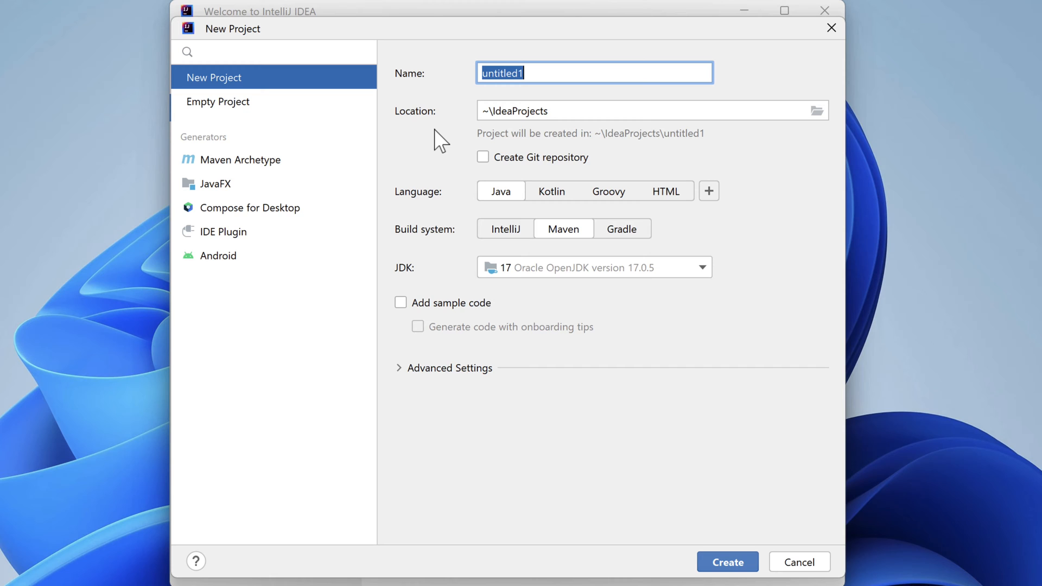
# Step: Choose the JavaFX generator, name the project FXMaven and keep Maven as build system
pyautogui.click(226, 183)
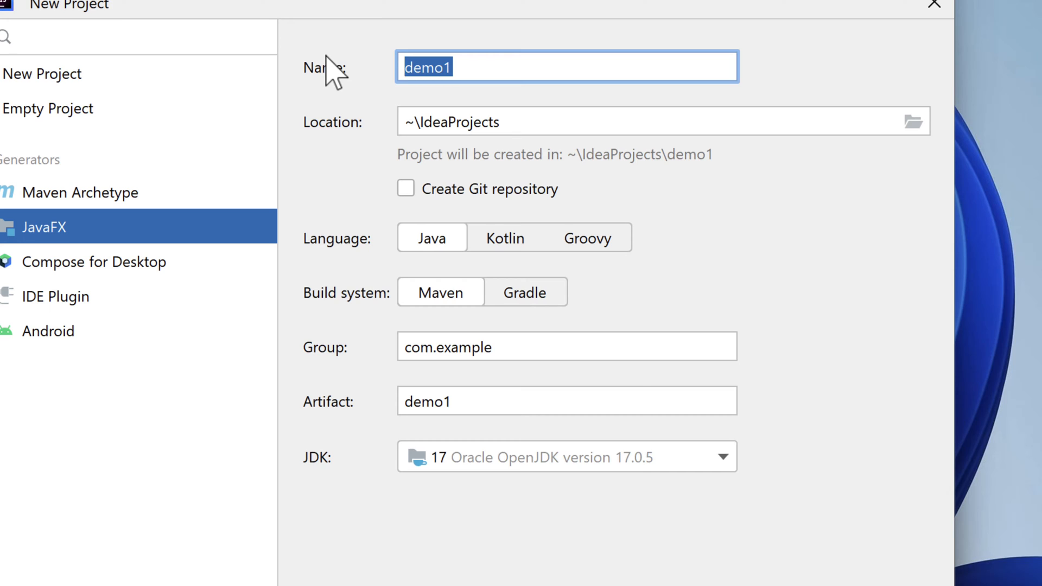
pyautogui.write('FX')
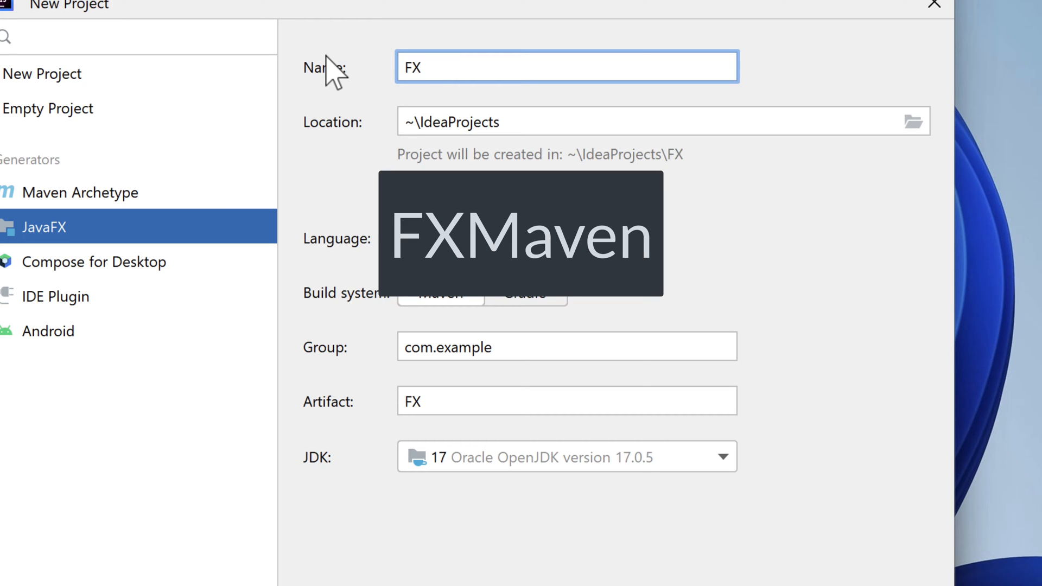
pyautogui.write('Maven')
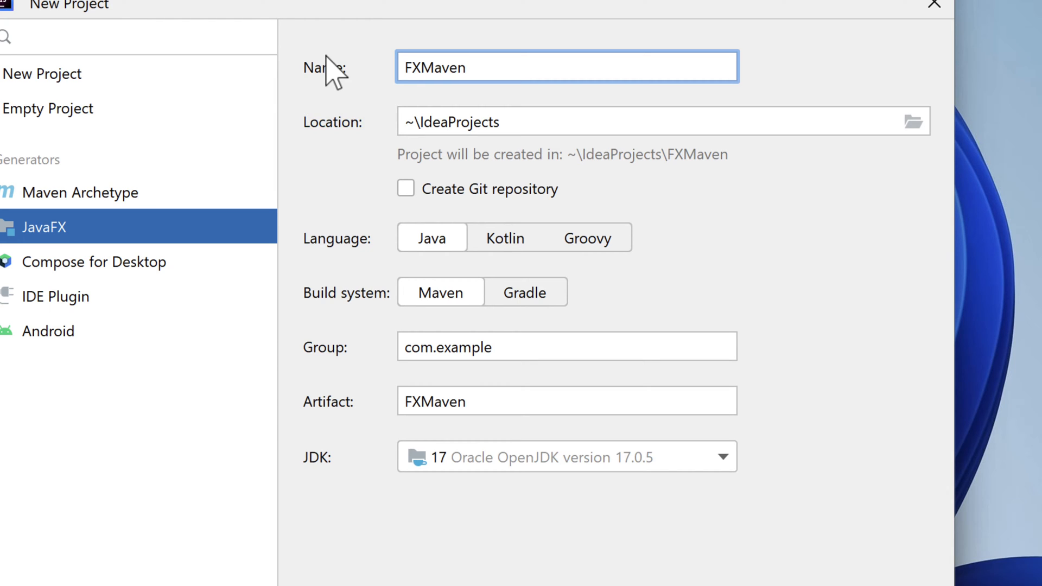
pyautogui.click(431, 237)
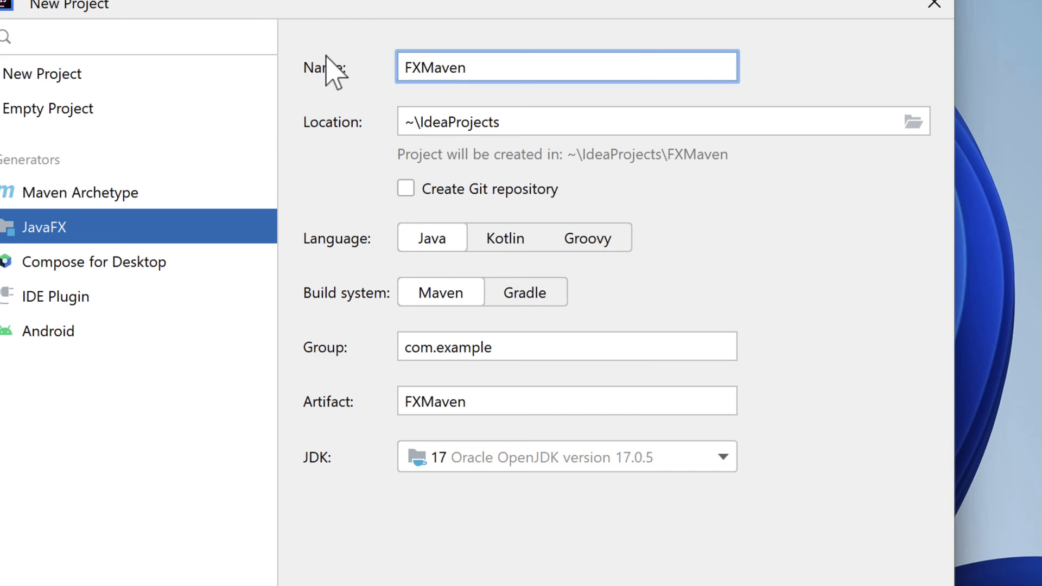
pyautogui.click(439, 292)
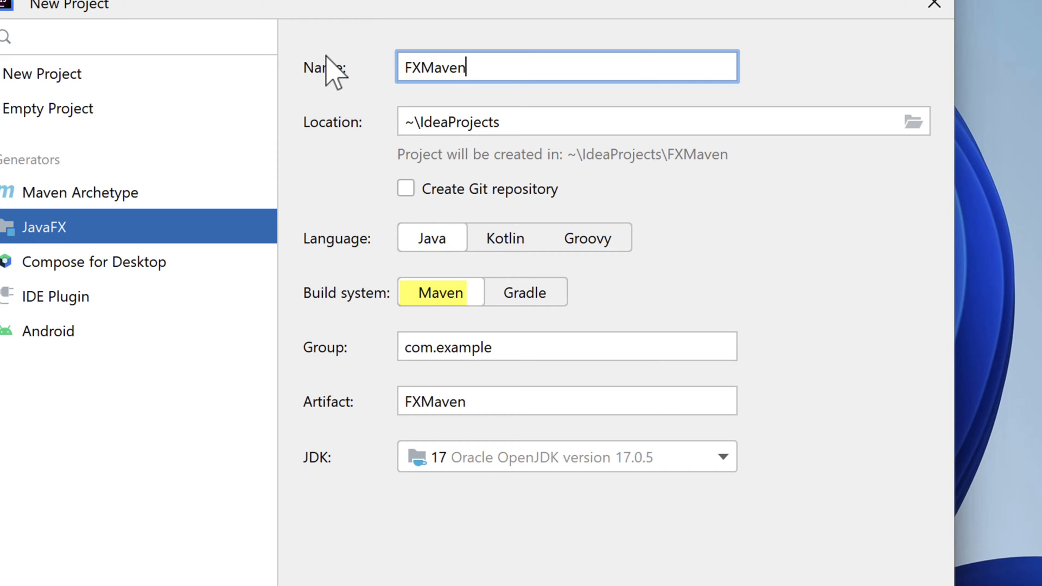
pyautogui.moveTo(509, 346)
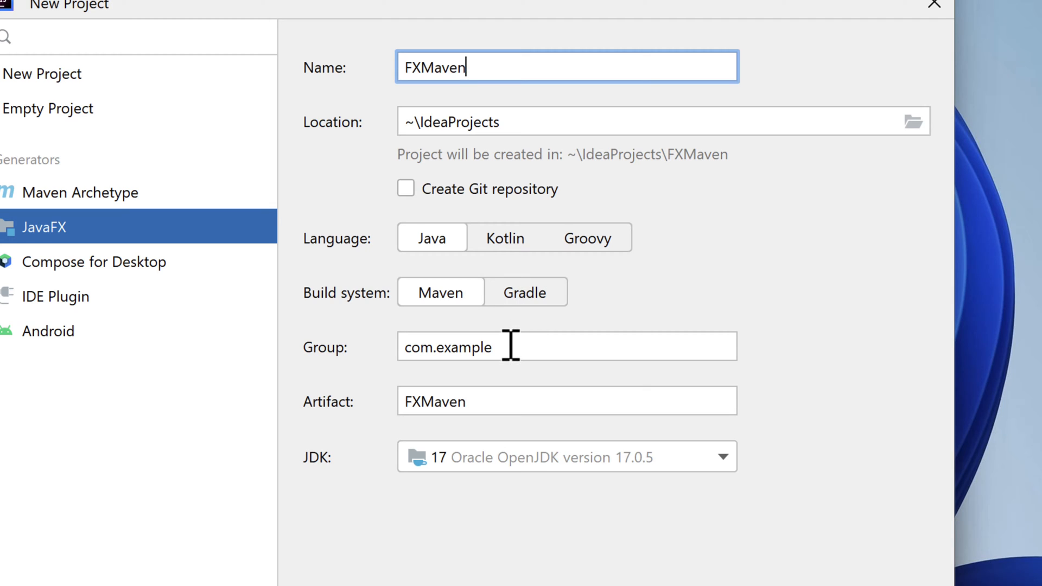
# Step: Replace the group com.example with com.beginsecure
pyautogui.tripleClick(448, 346)
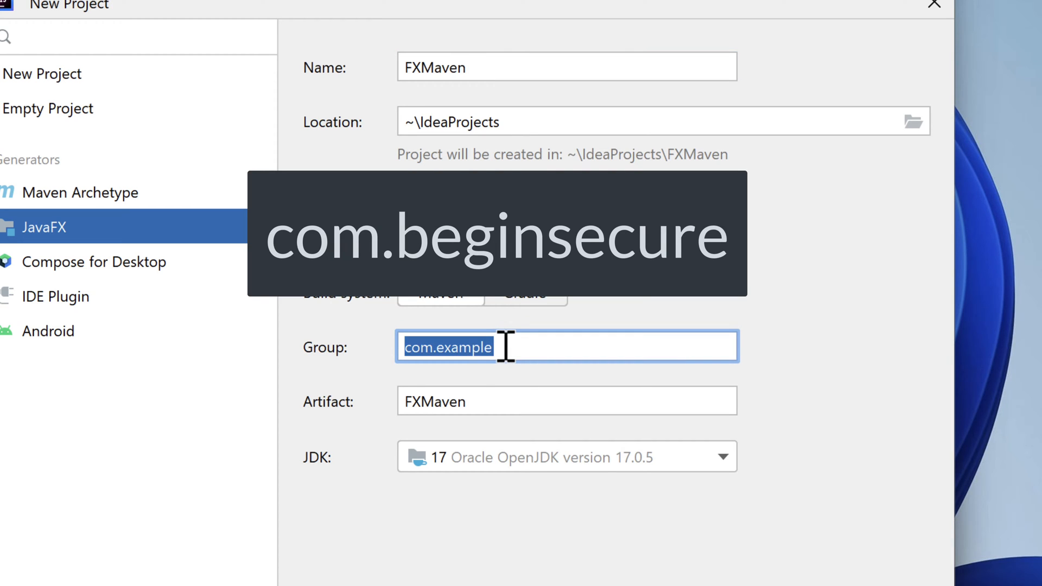
pyautogui.write('com.b')
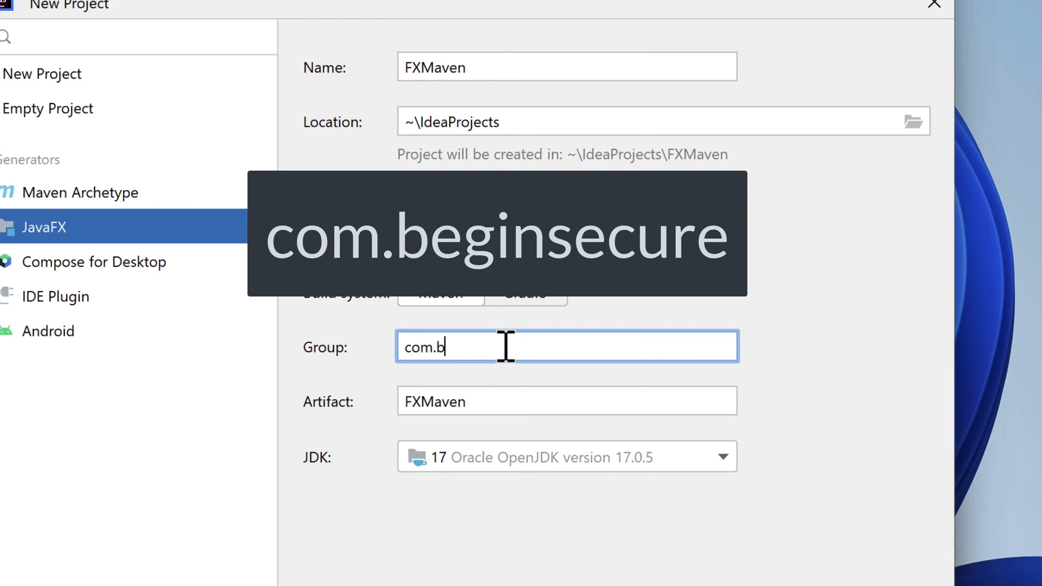
pyautogui.write('eginsecure')
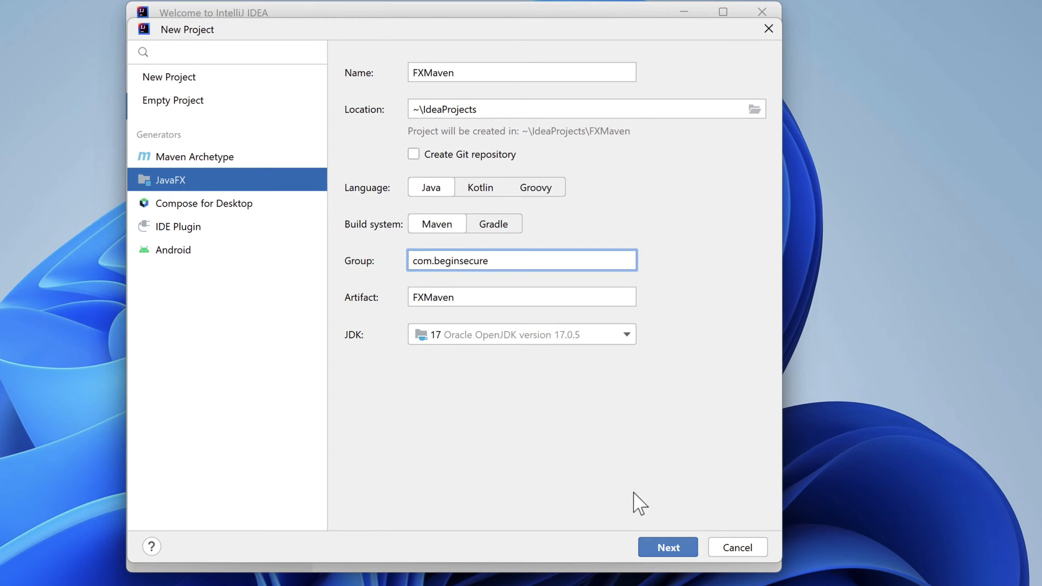
# Step: Add the ControlsFX library and create the FXMaven project
pyautogui.click(667, 546)
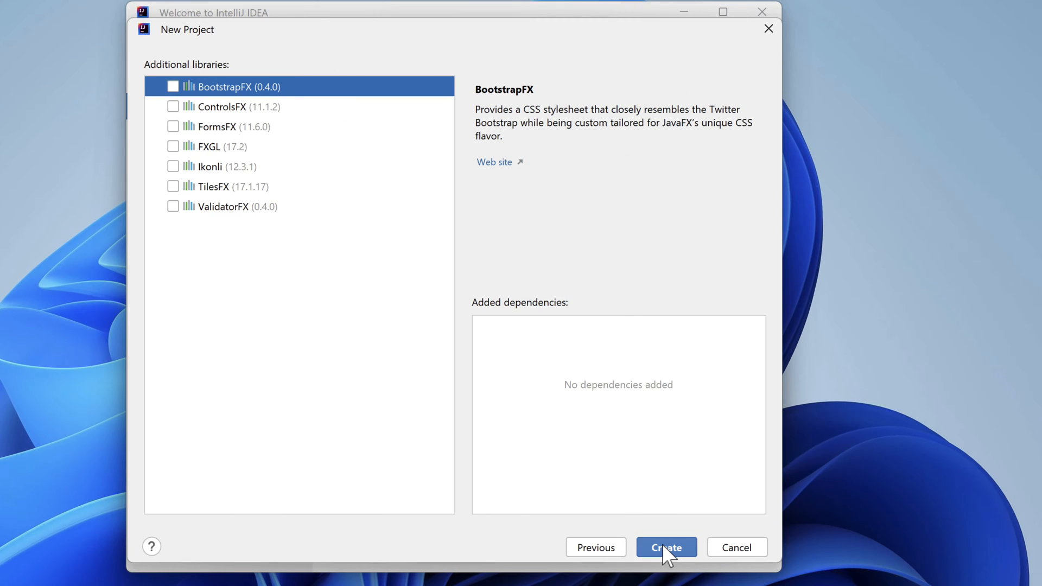
pyautogui.moveTo(308, 168)
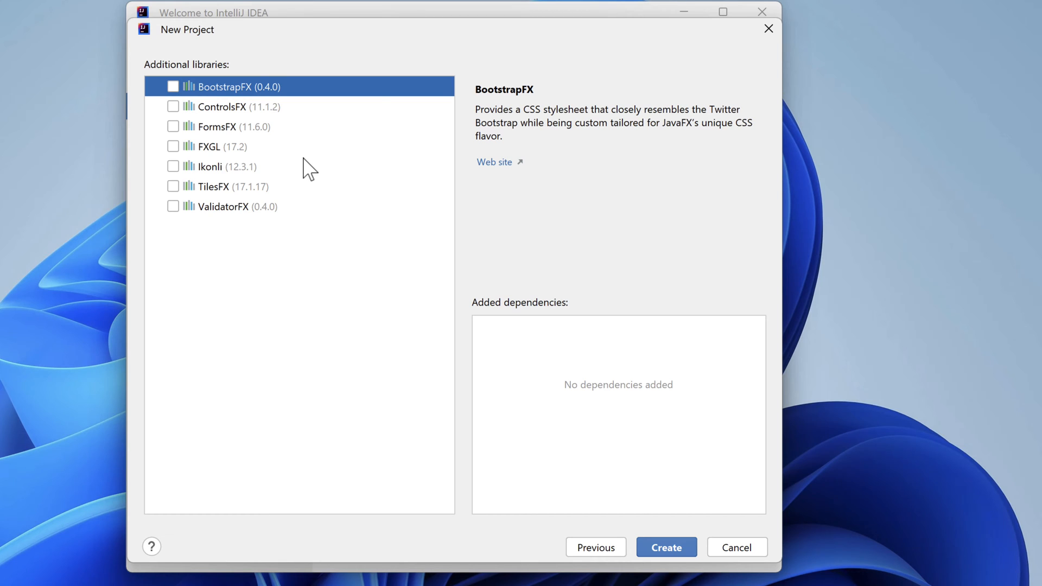
pyautogui.click(173, 107)
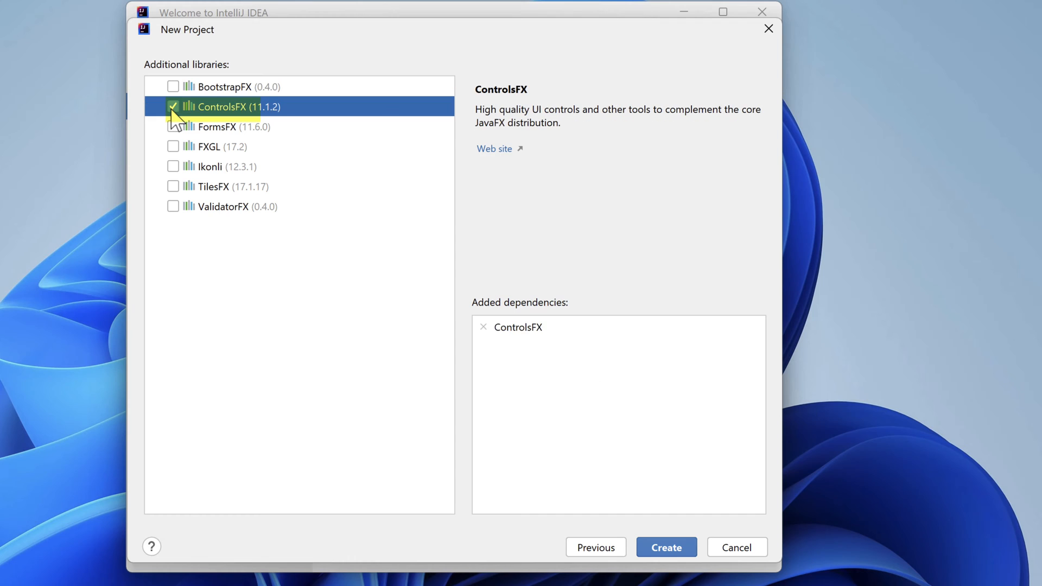
pyautogui.moveTo(505, 437)
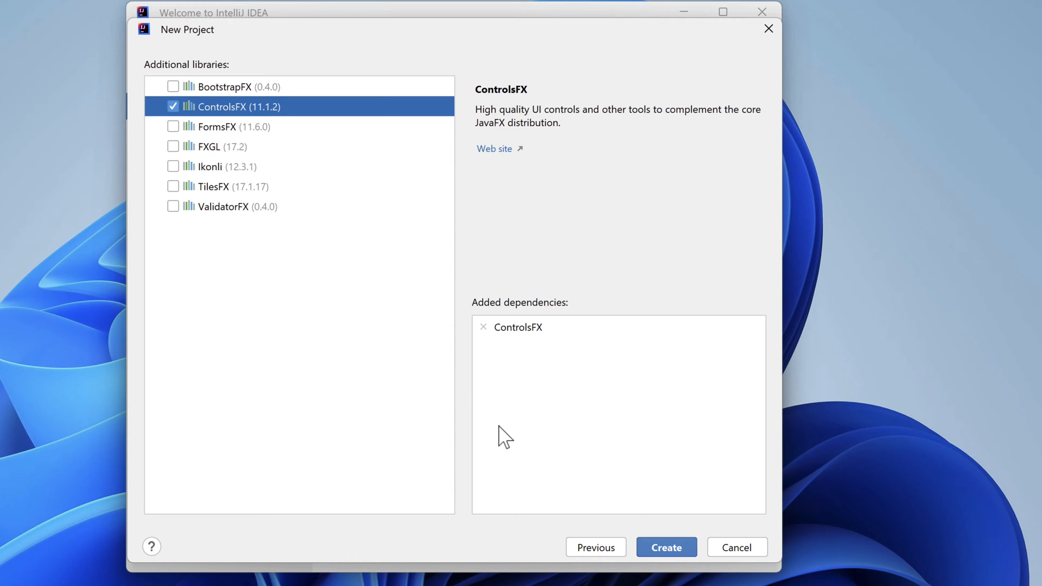
pyautogui.click(665, 547)
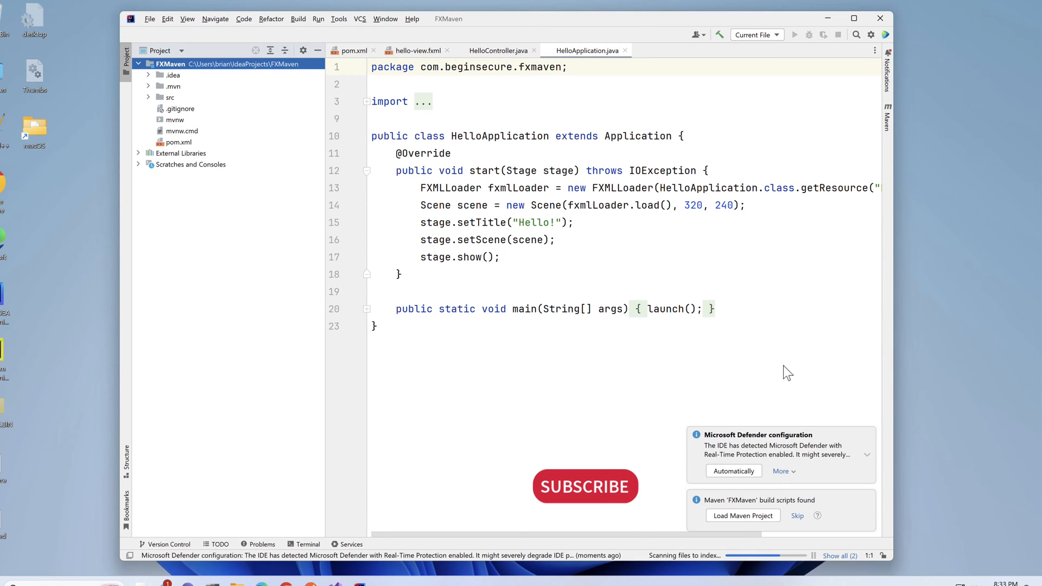
# Step: Load the Maven build, hide the project tree and unfold HelloApplication's main method
pyautogui.click(741, 514)
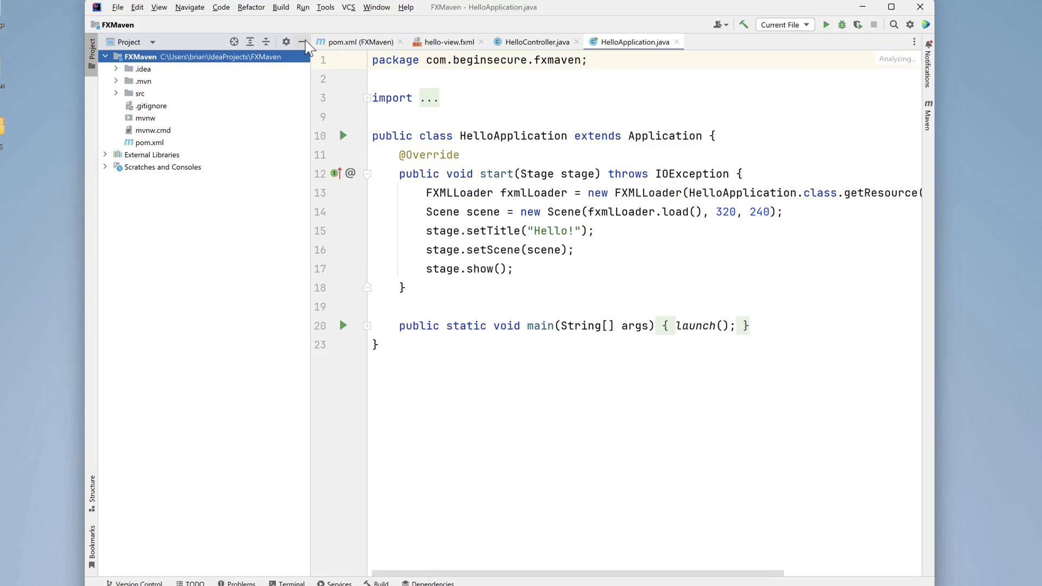
pyautogui.click(303, 42)
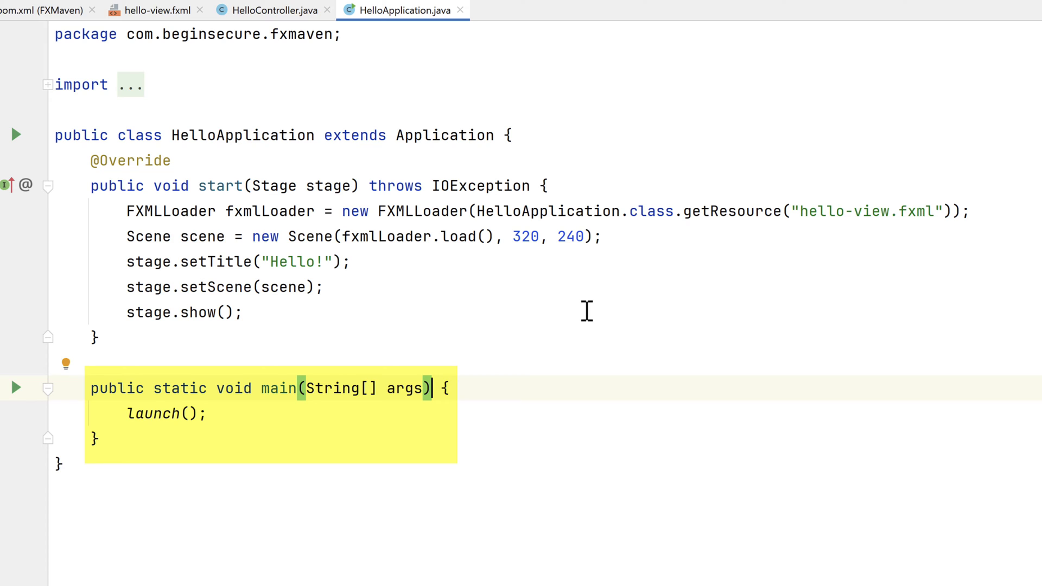
pyautogui.click(585, 312)
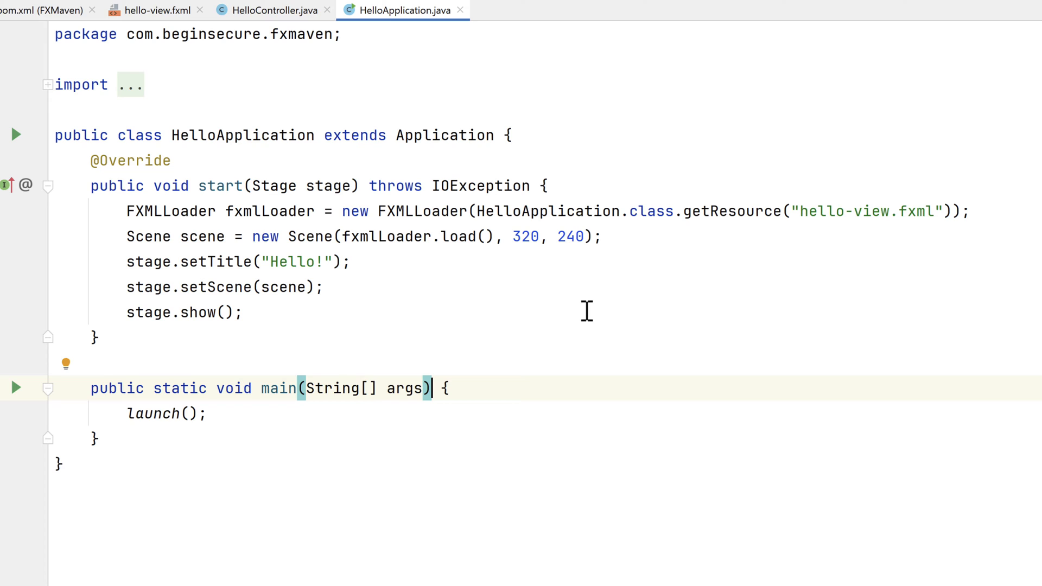
pyautogui.doubleClick(152, 413)
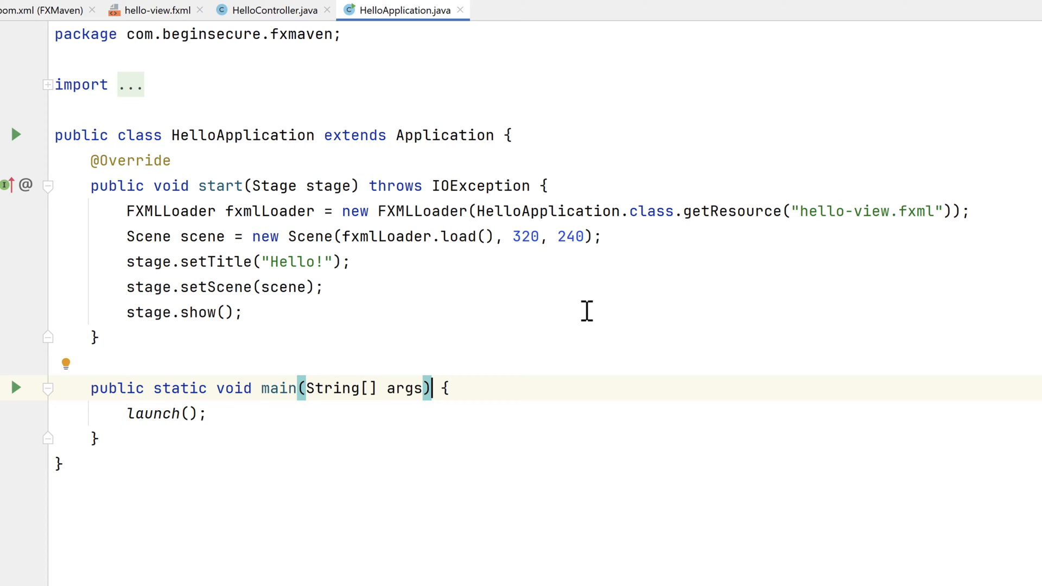
pyautogui.doubleClick(444, 136)
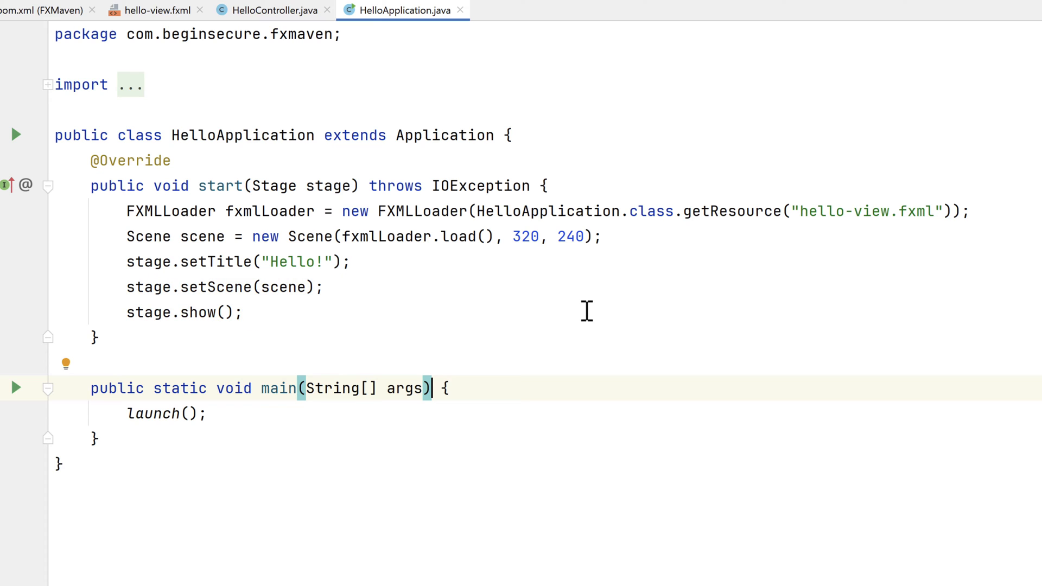
pyautogui.moveTo(269, 10)
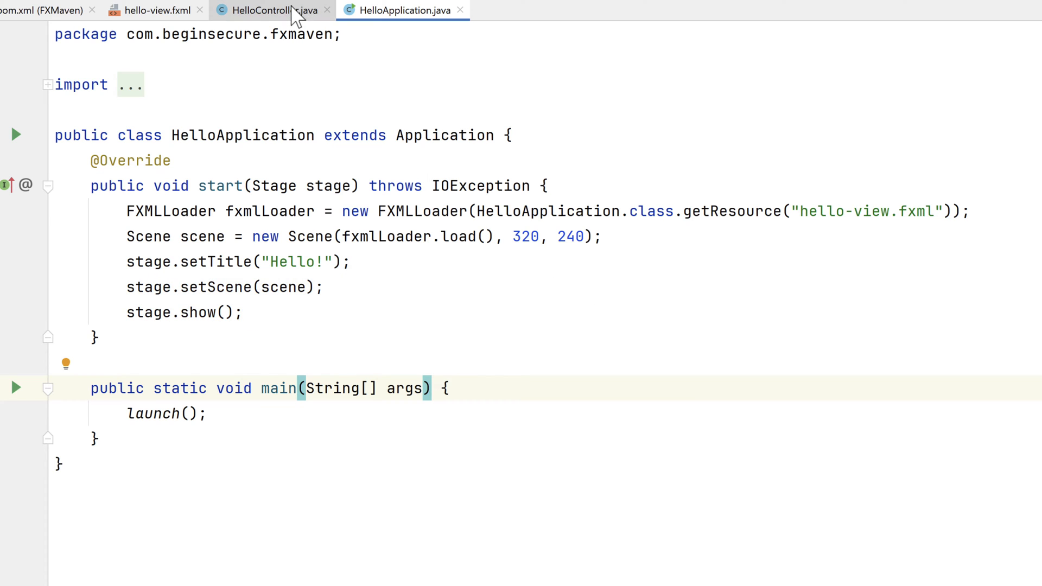
# Step: Review HelloController.java's onHelloButtonClick handler setting the welcome text
pyautogui.click(270, 10)
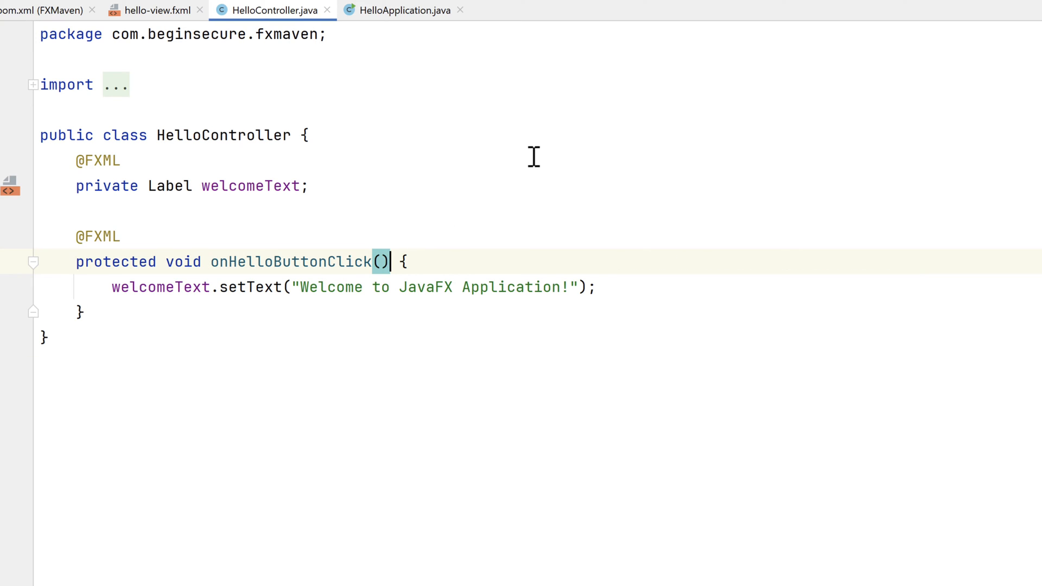
pyautogui.moveTo(401, 126)
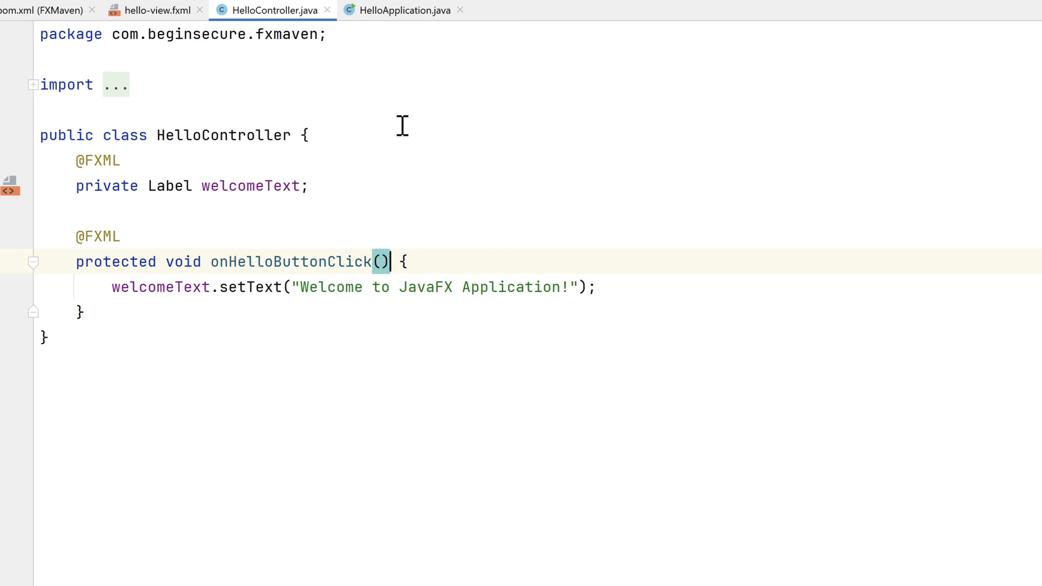
pyautogui.doubleClick(96, 161)
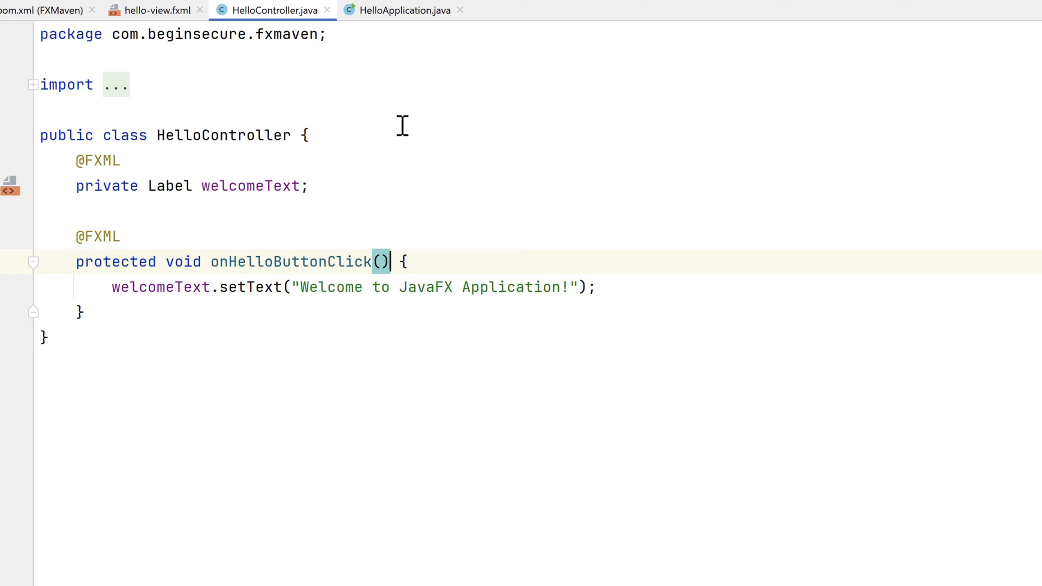
pyautogui.moveTo(158, 9)
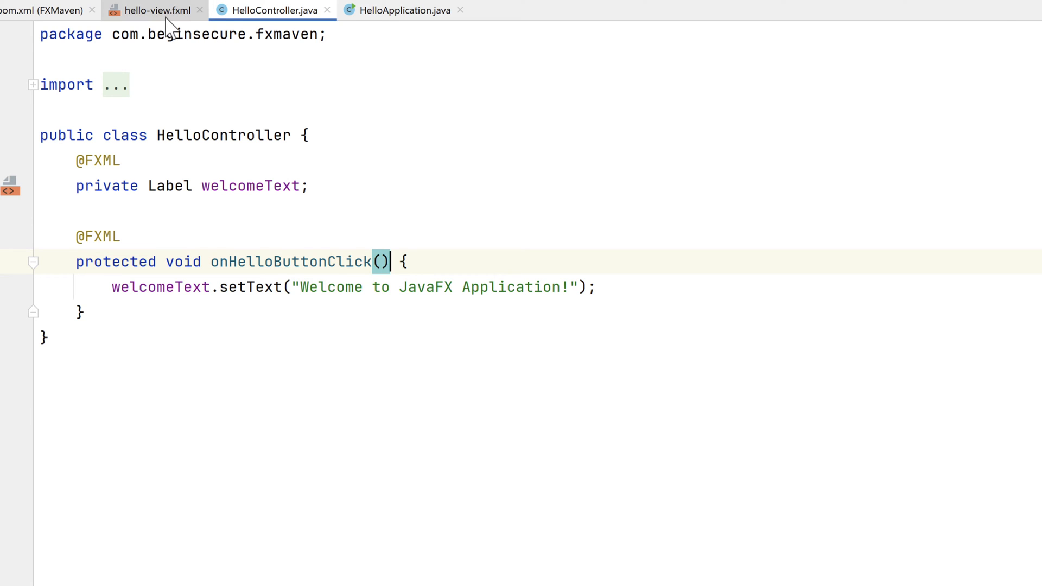
# Step: Review hello-view.fxml's welcomeText label and Hello! button wired to onHelloButtonClick
pyautogui.click(156, 9)
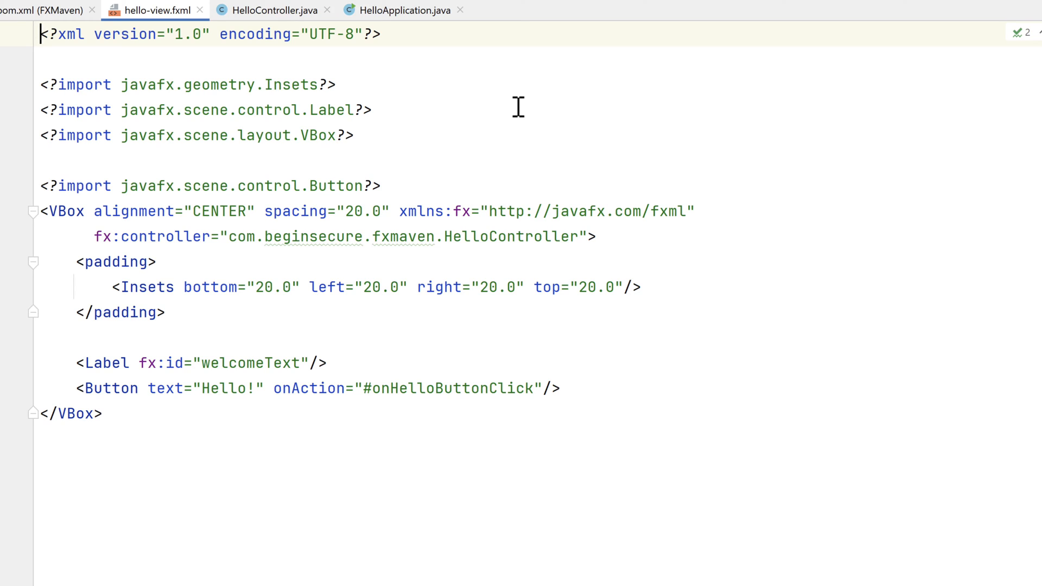
pyautogui.doubleClick(345, 237)
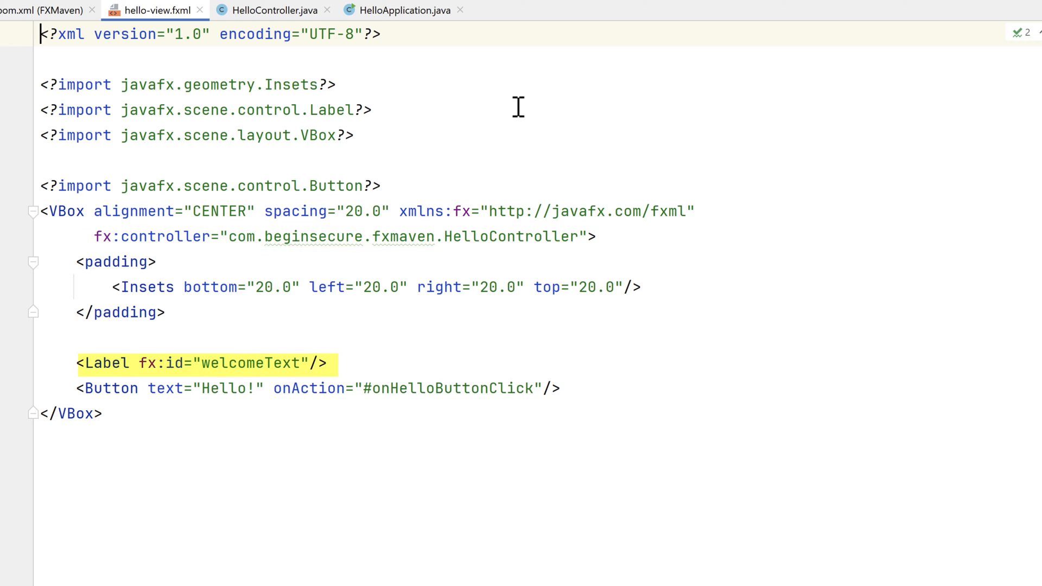
pyautogui.click(319, 389)
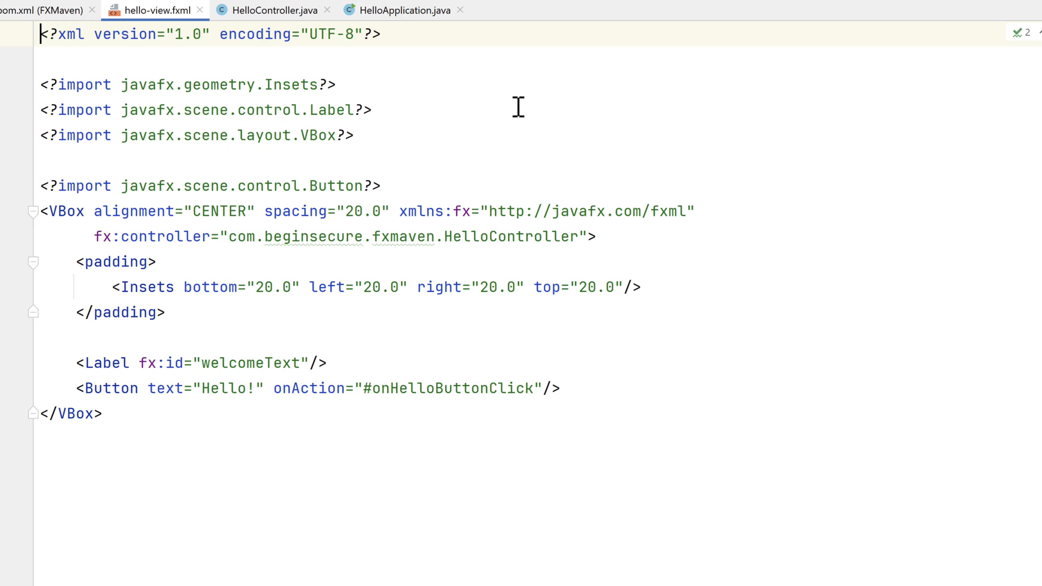
pyautogui.moveTo(44, 10)
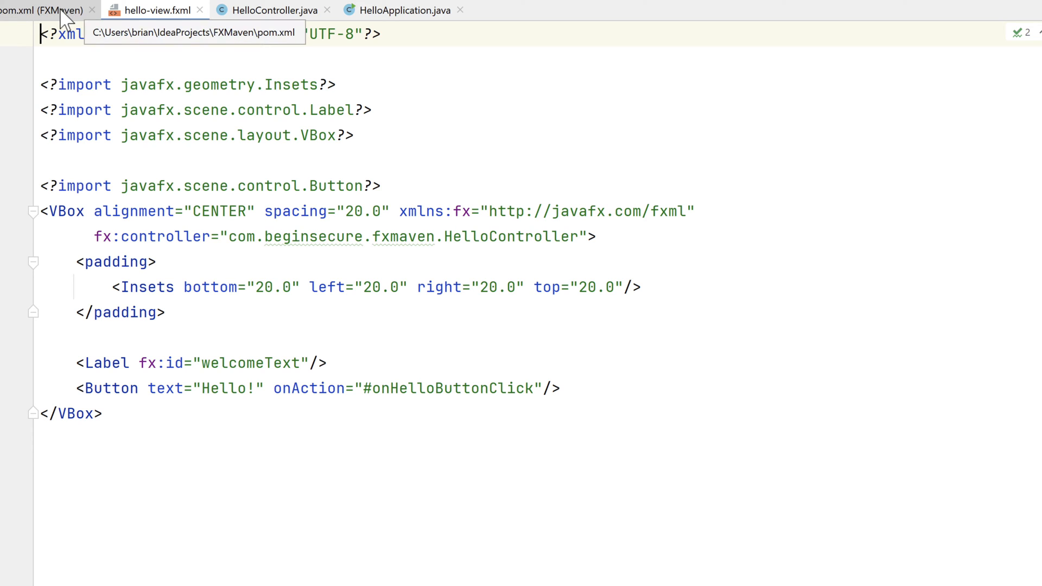
# Step: Add an <app.name>FXMaven</app.name> property to pom.xml
pyautogui.click(43, 10)
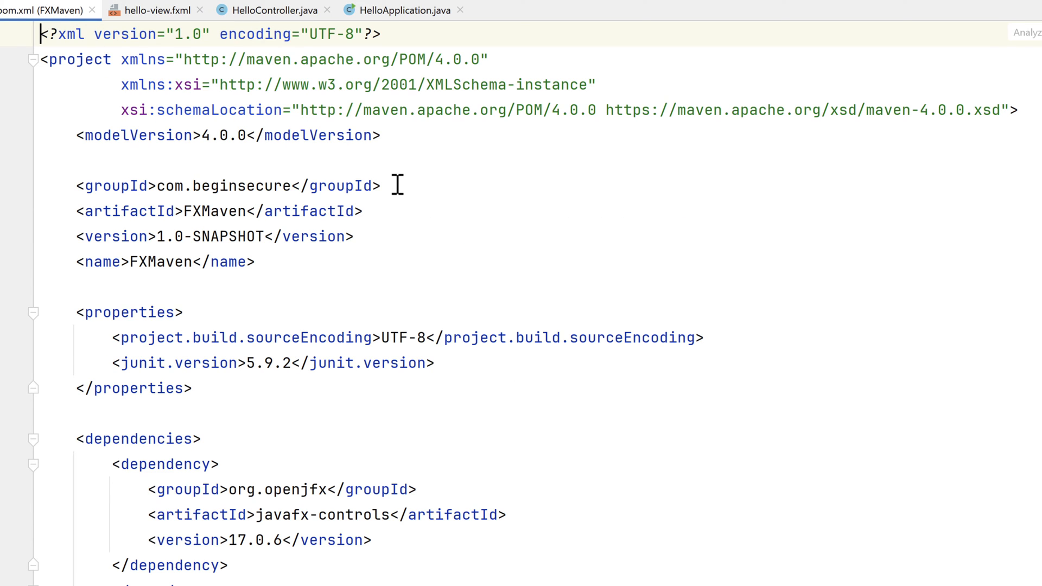
pyautogui.moveTo(448, 319)
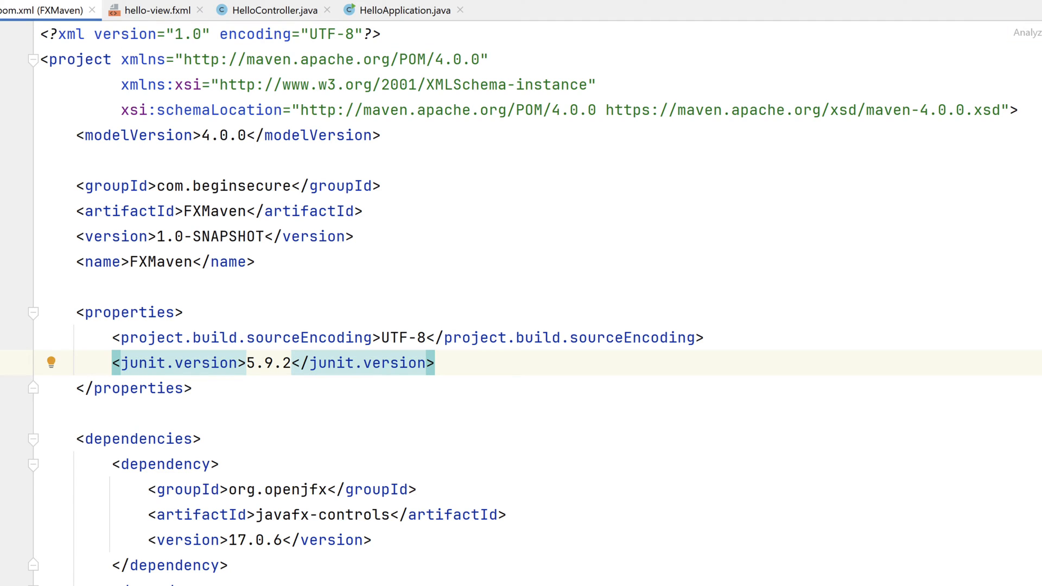
pyautogui.write('<app.name></app.name>')
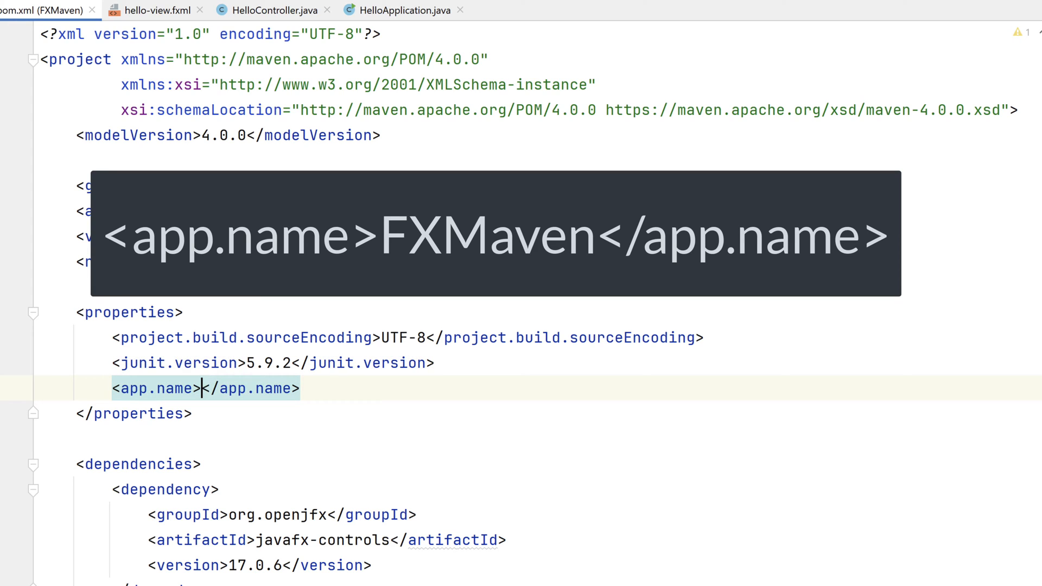
pyautogui.write('FXMaven')
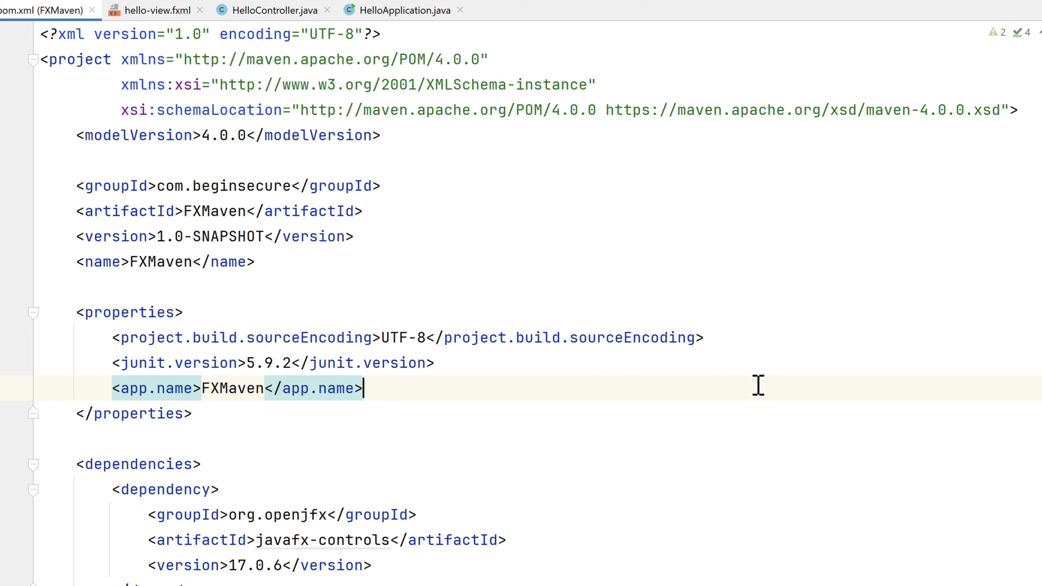
# Step: Set the javafx-maven-plugin <launcher> value to ${app.name}
pyautogui.scroll(3)
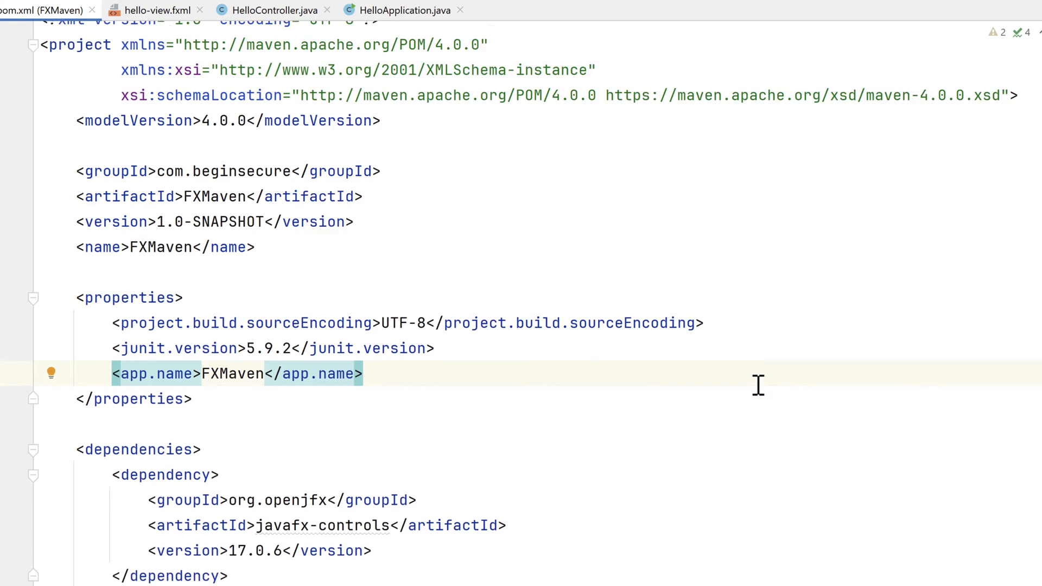
pyautogui.scroll(-3)
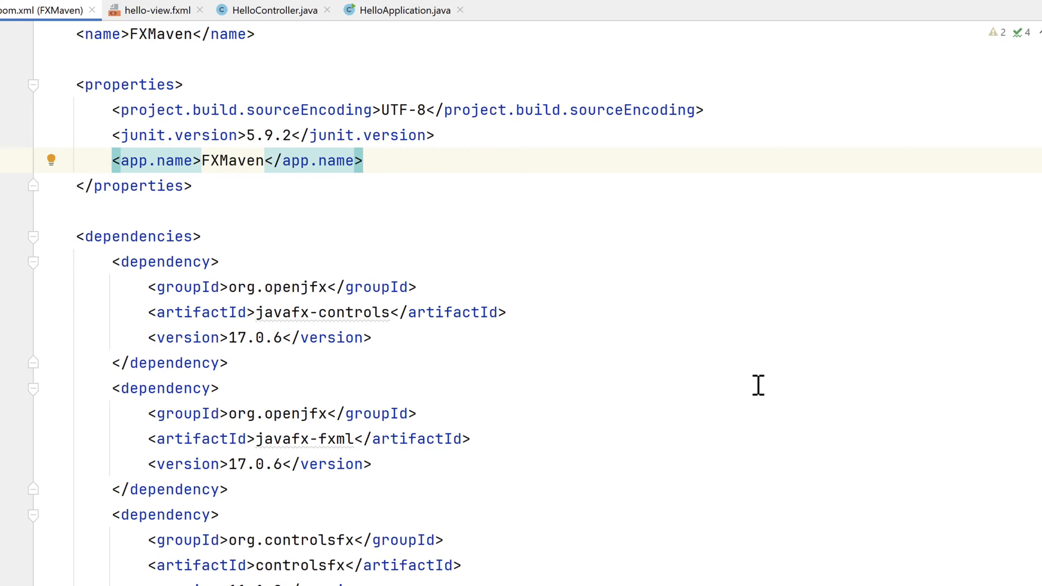
pyautogui.scroll(-3)
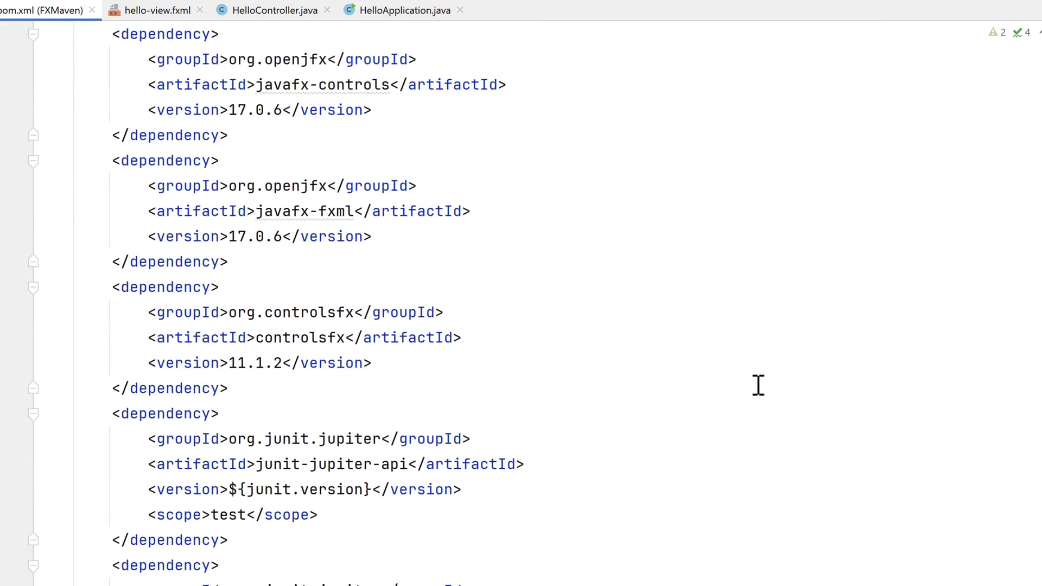
pyautogui.scroll(-3)
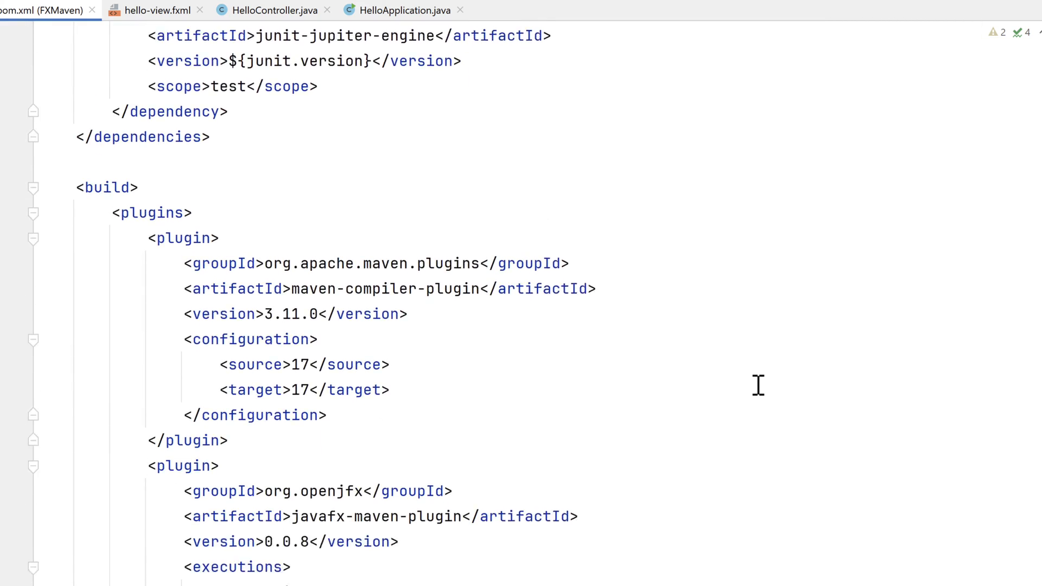
pyautogui.scroll(-3)
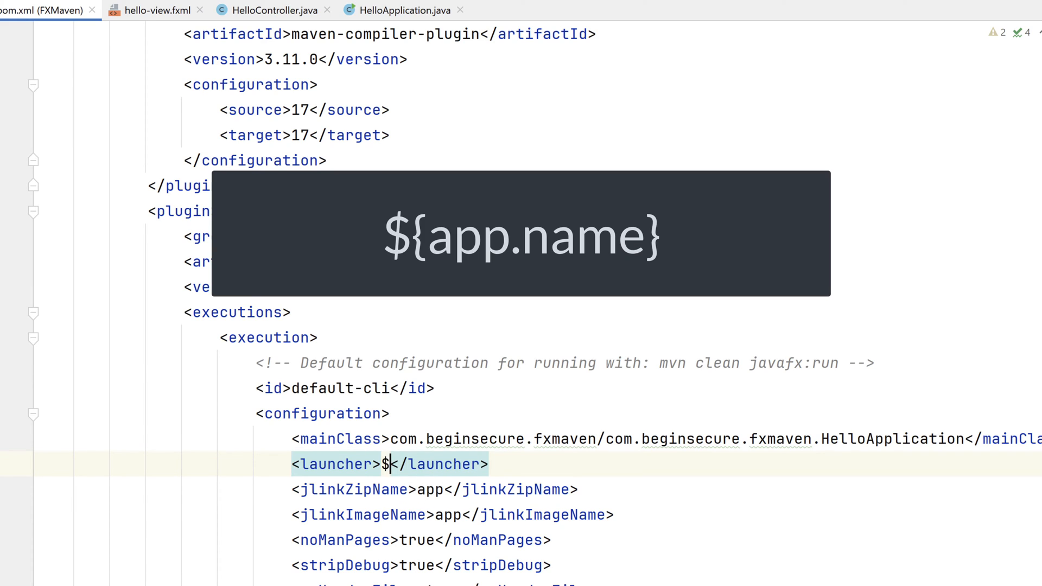
pyautogui.write('{app.name}')
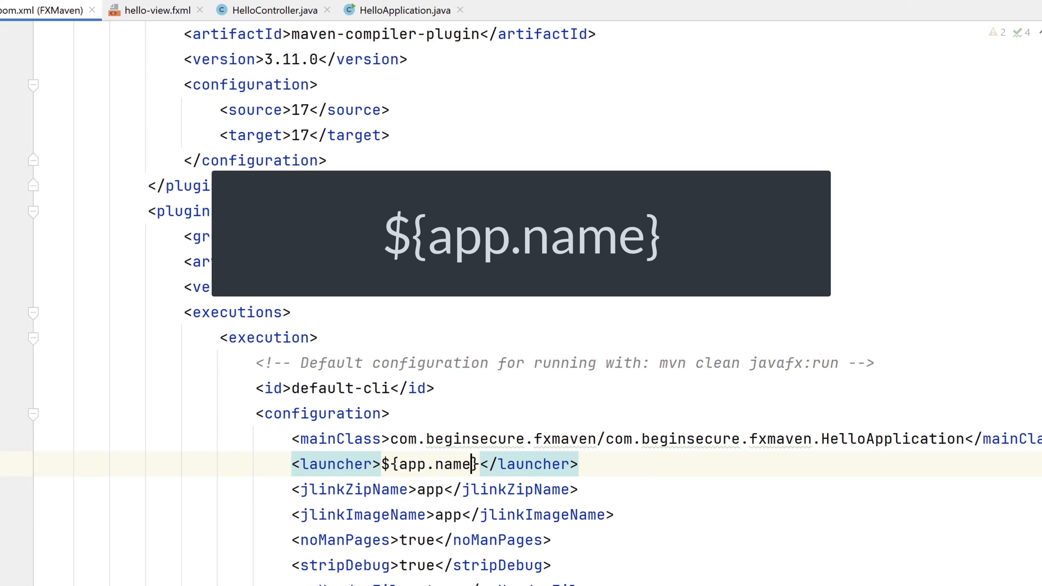
pyautogui.doubleClick(432, 463)
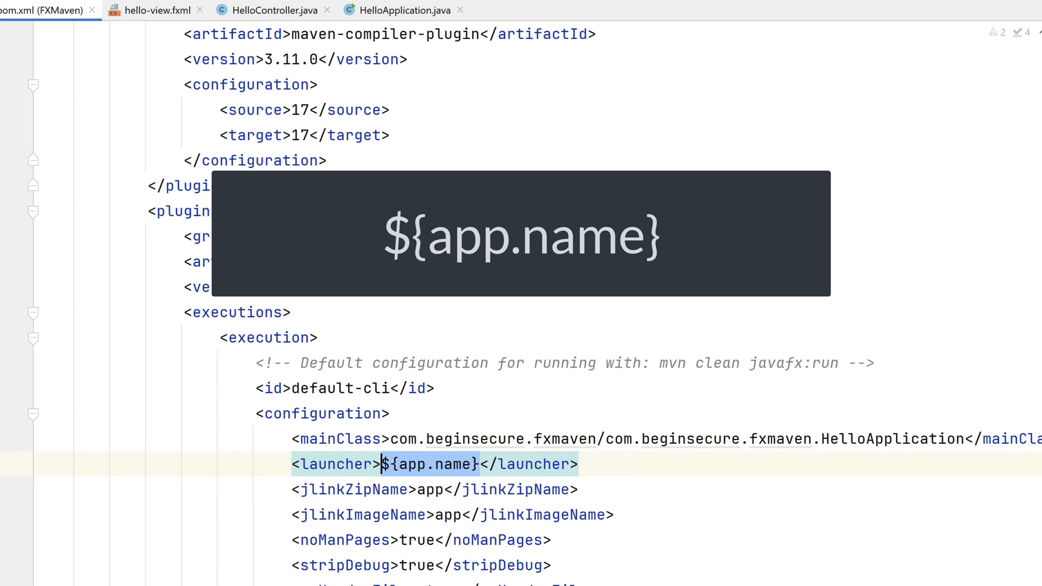
pyautogui.moveTo(426, 473)
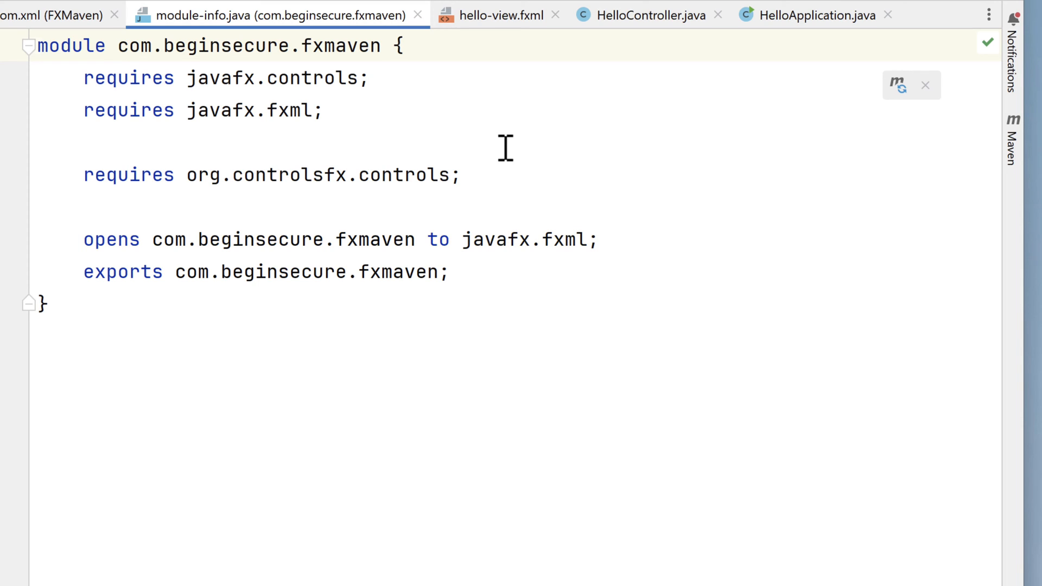
# Step: Show module-info.java with its javafx.controls, javafx.fxml and org.controlsfx.controls requires
pyautogui.doubleClick(266, 272)
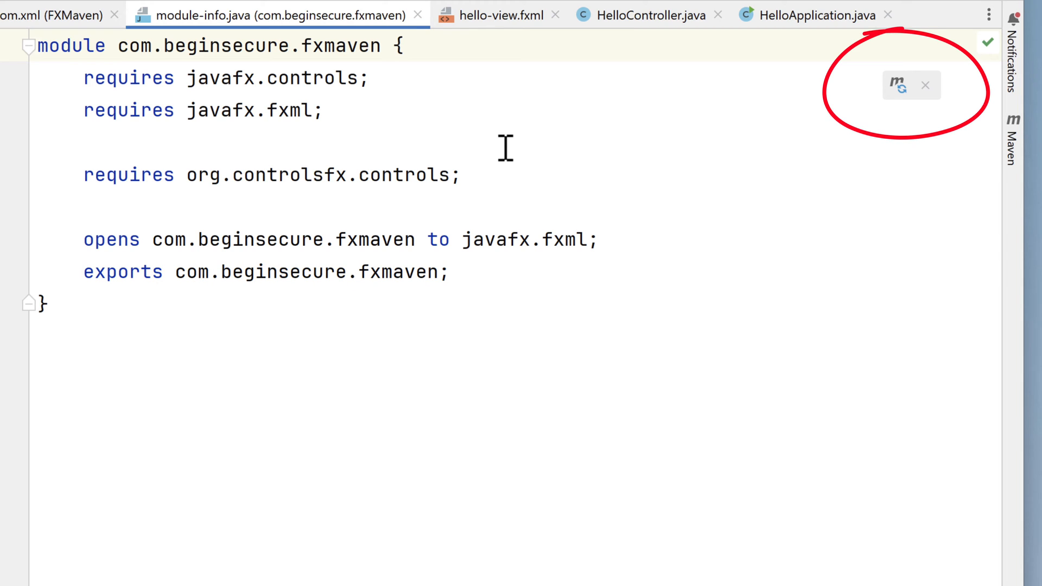
pyautogui.moveTo(720, 131)
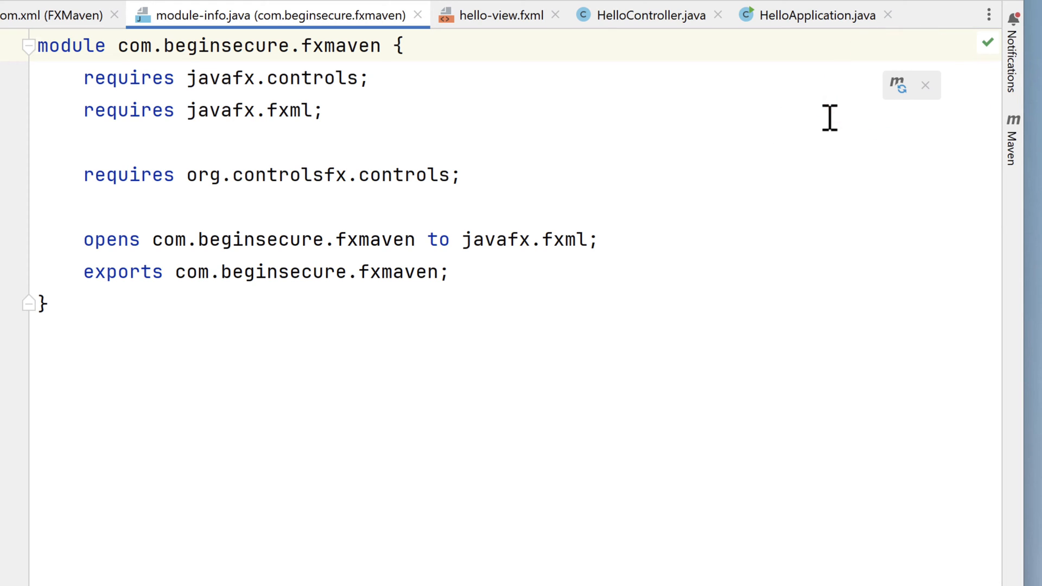
pyautogui.moveTo(898, 84)
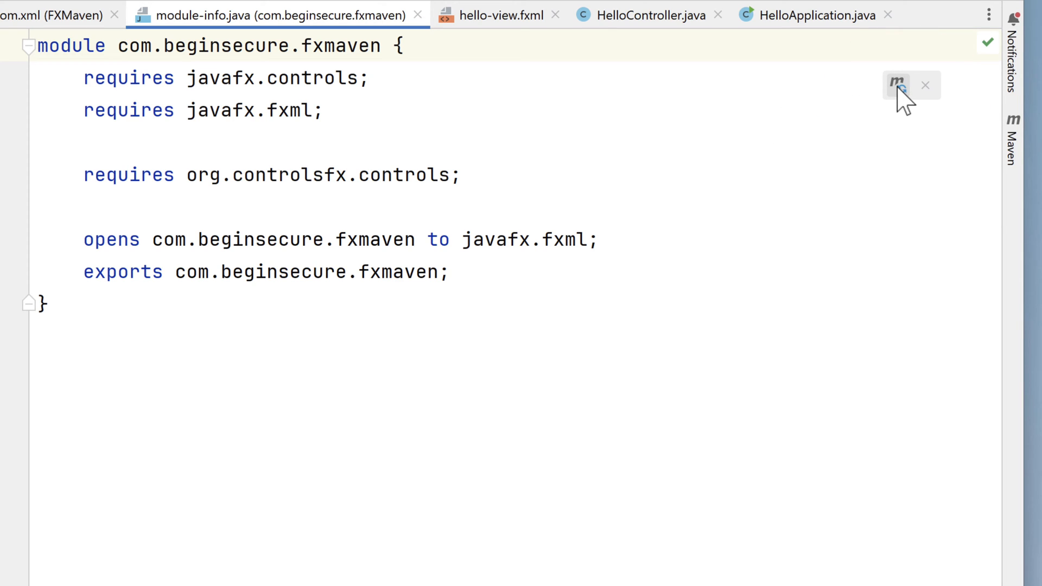
pyautogui.moveTo(876, 116)
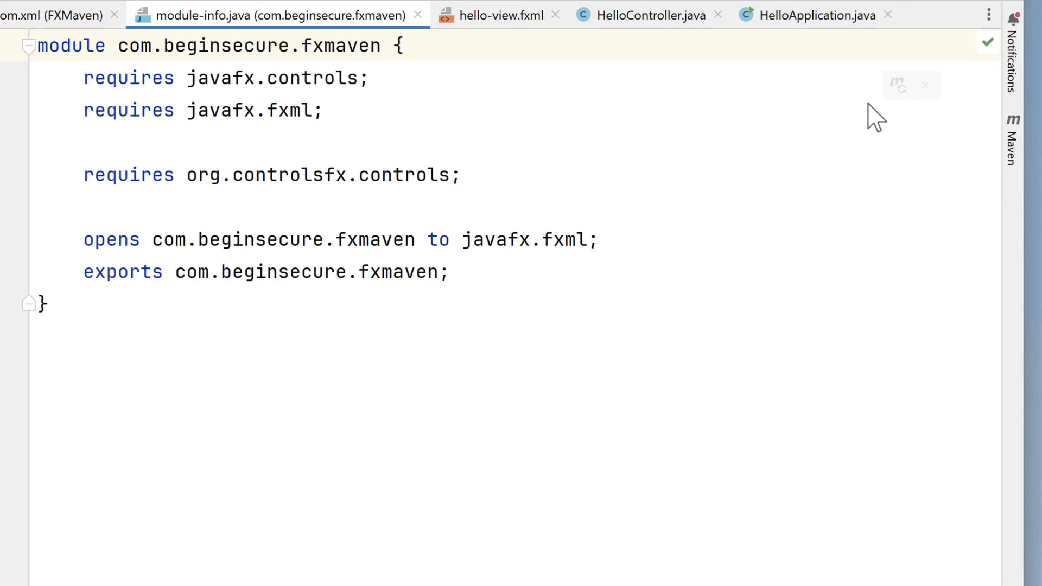
pyautogui.moveTo(969, 128)
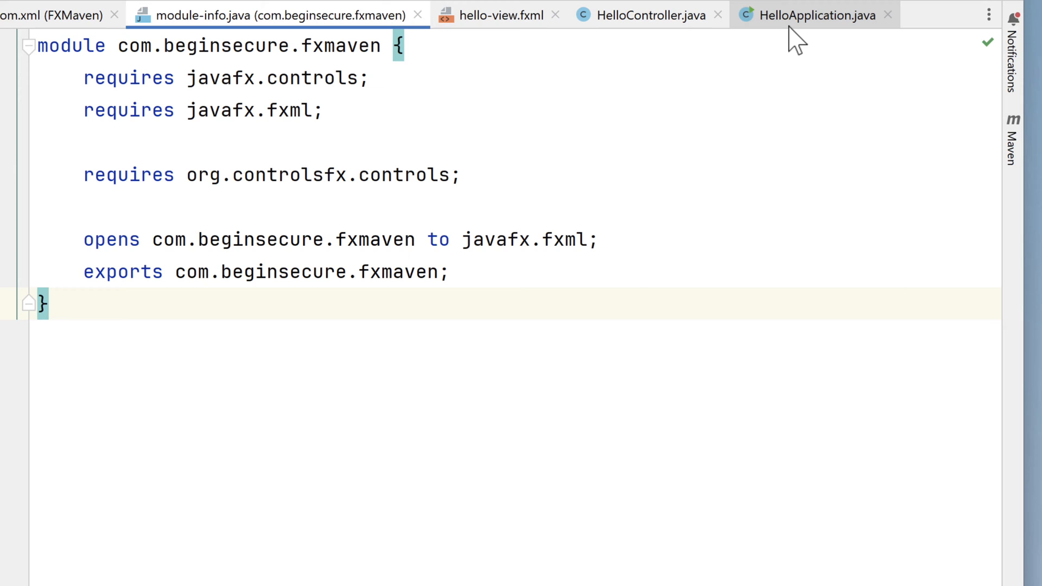
# Step: Run HelloApplication and show 'Welcome to JavaFX Application!' via the Hello! button
pyautogui.click(816, 14)
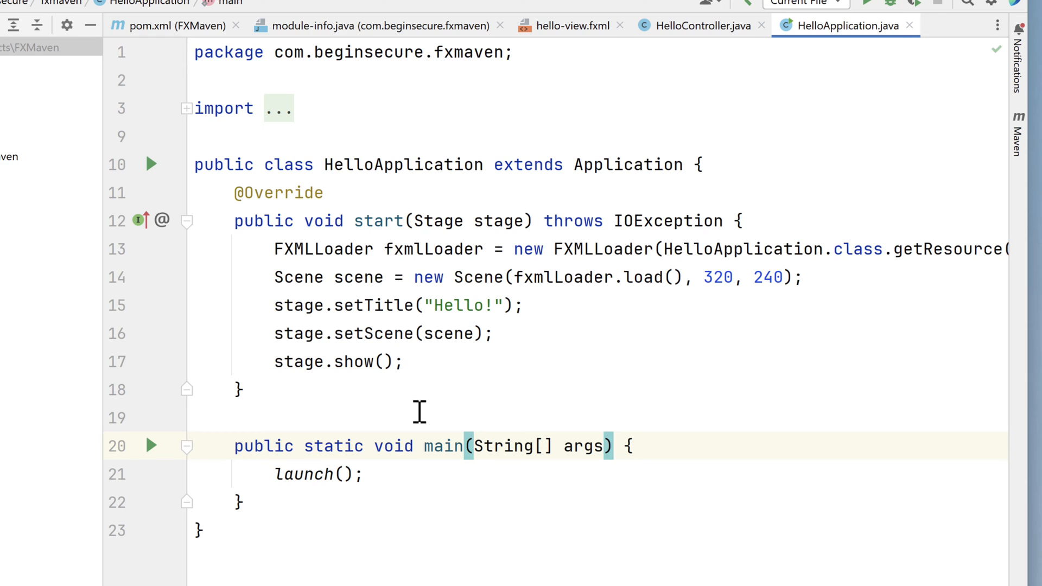
pyautogui.click(150, 446)
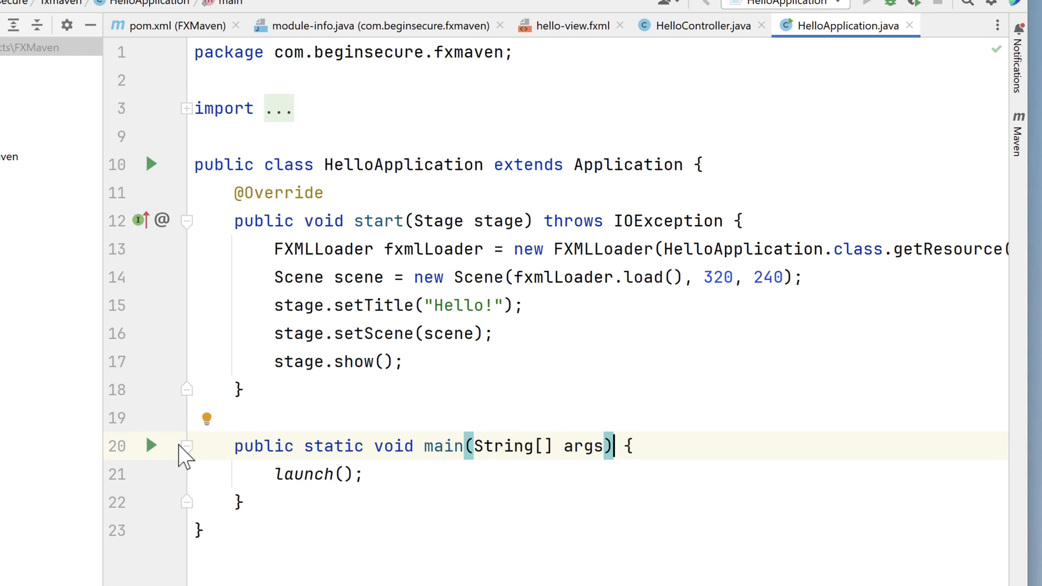
pyautogui.moveTo(165, 439)
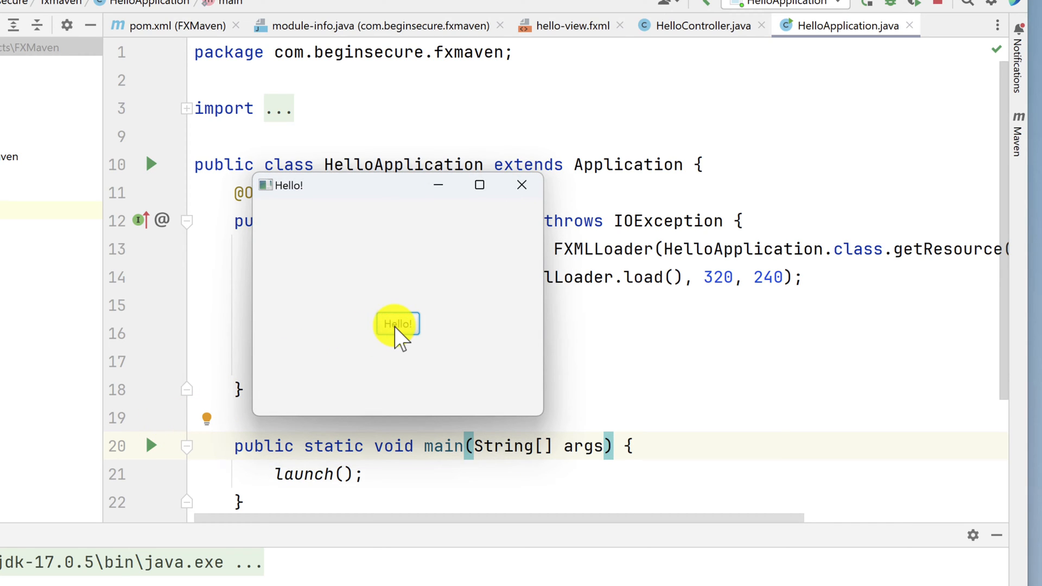
pyautogui.click(398, 323)
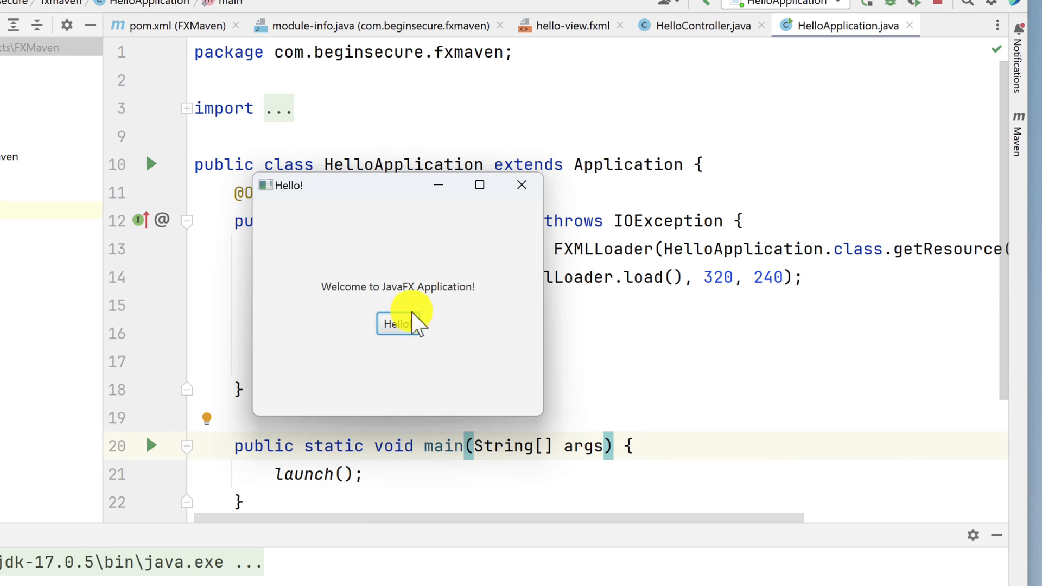
pyautogui.moveTo(522, 235)
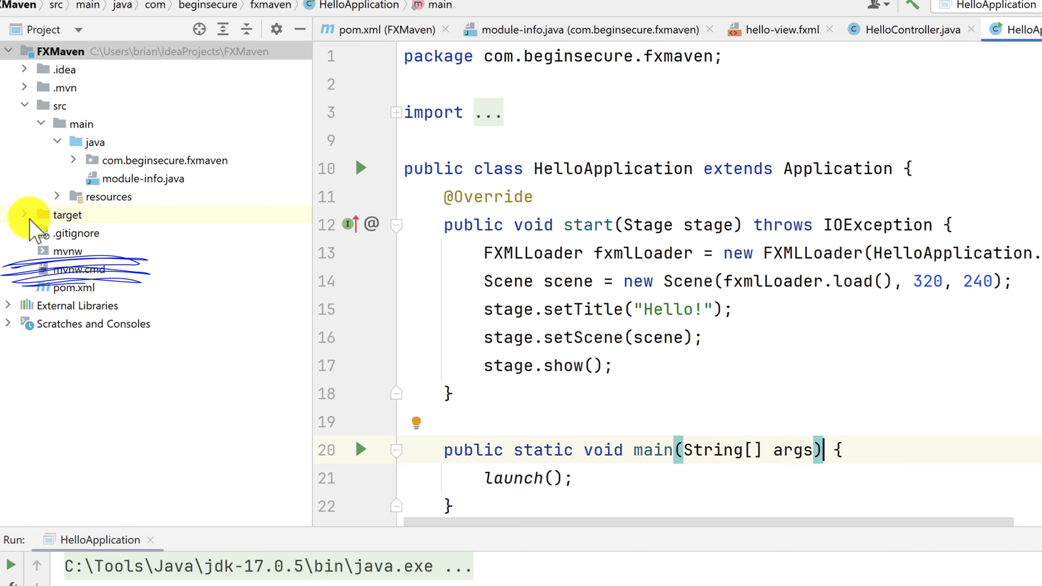
# Step: Reveal the javafx plugin's goals in the Maven tool window
pyautogui.click(25, 215)
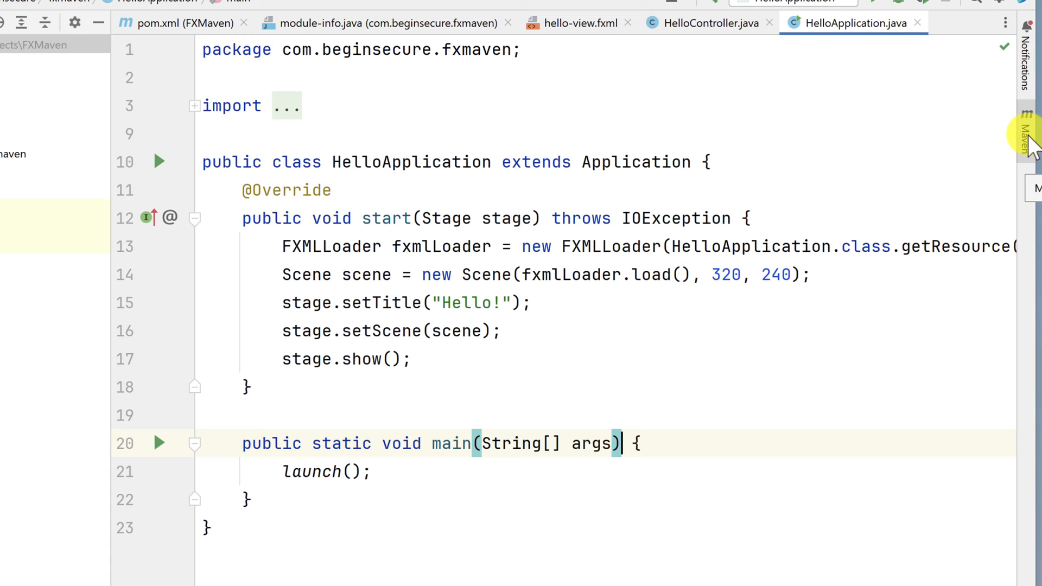
pyautogui.click(1026, 132)
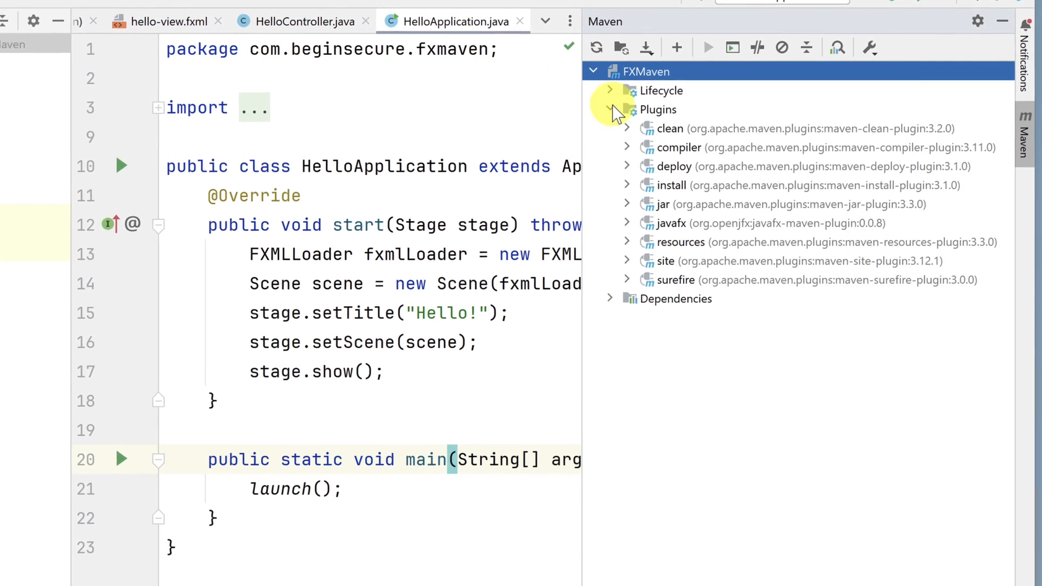
pyautogui.click(626, 222)
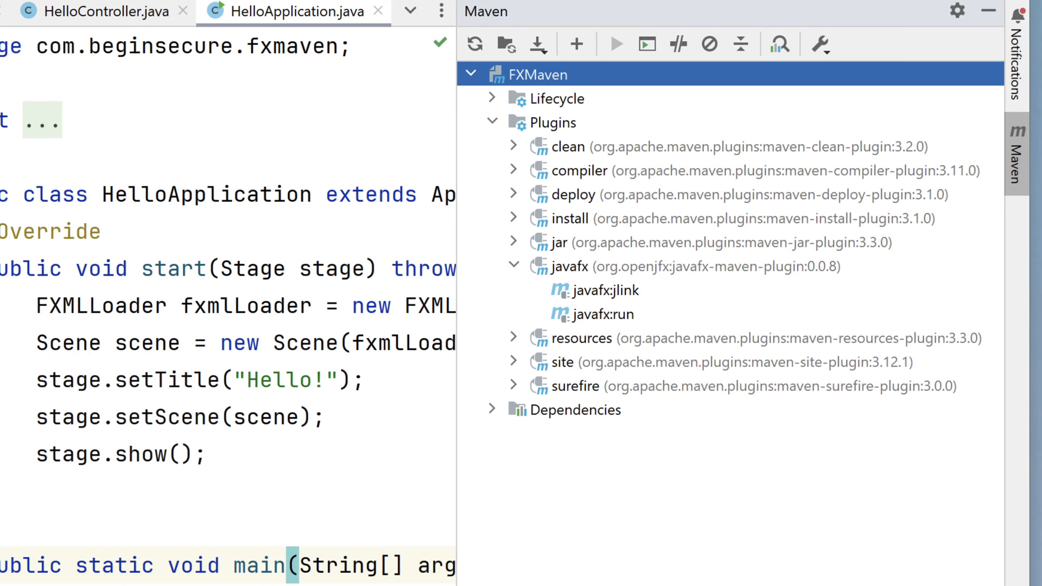
# Step: Run the javafx:jlink goal to build the FXMaven image and zip under target
pyautogui.click(600, 315)
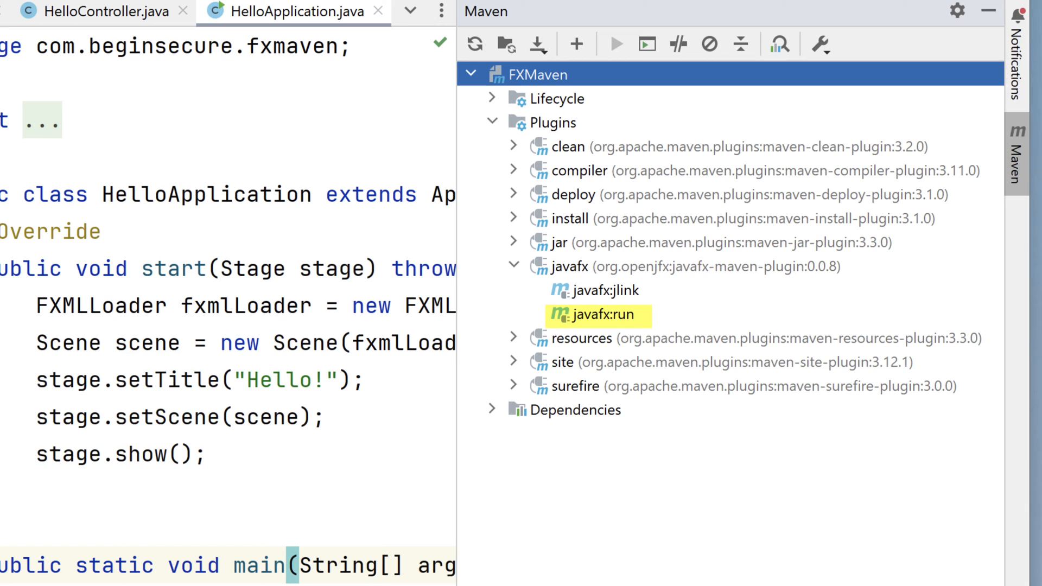
pyautogui.click(601, 291)
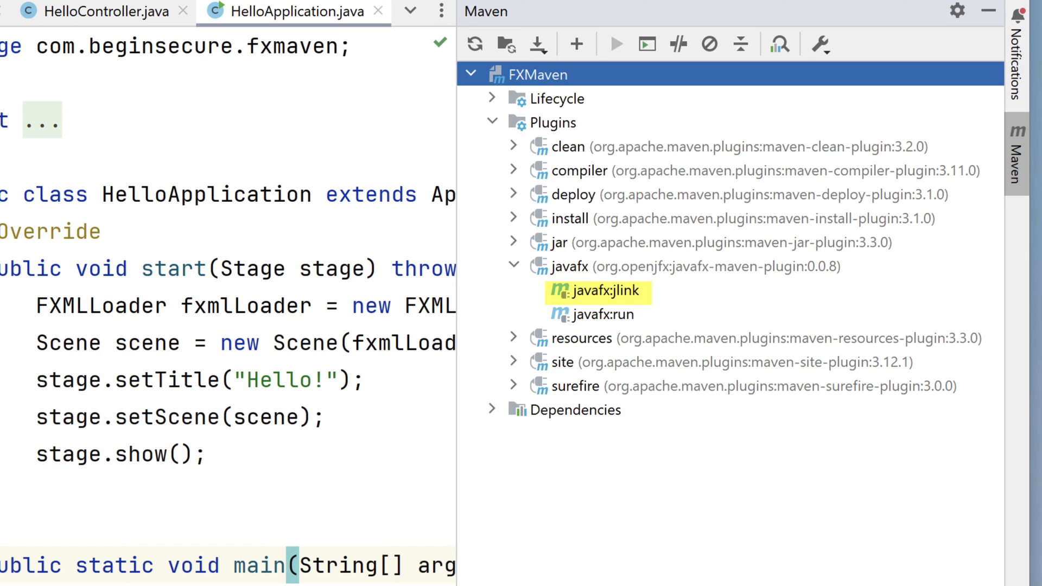
pyautogui.click(602, 291)
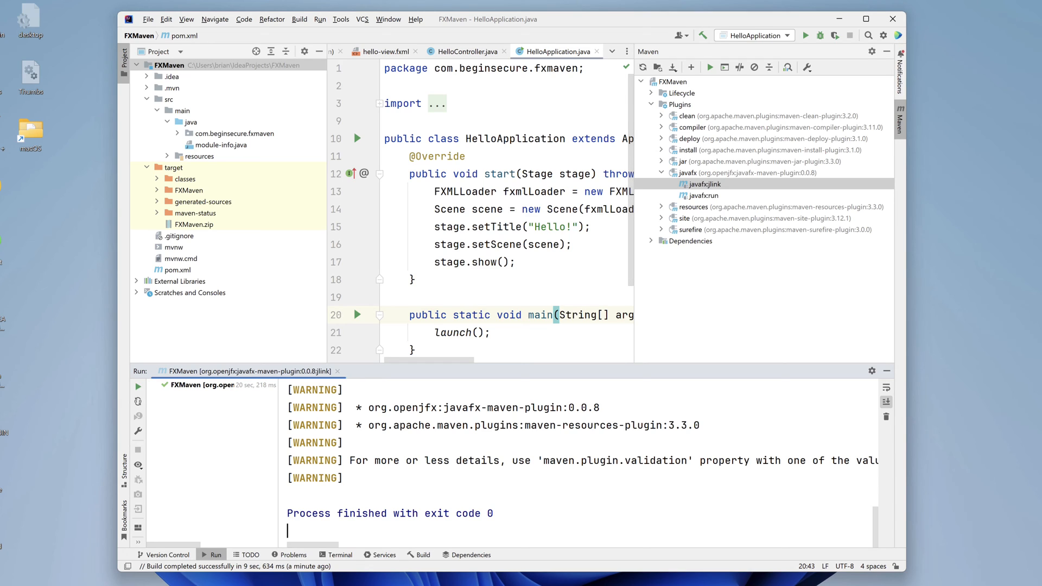
# Step: Open a local PowerShell terminal at the FXMaven project folder
pyautogui.click(338, 555)
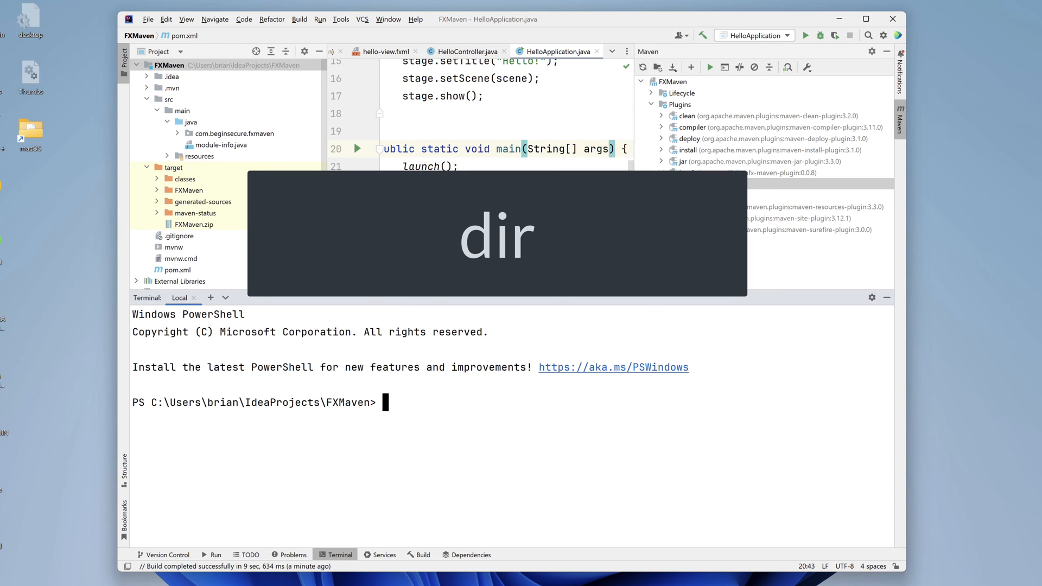
# Step: List target and move into the generated FXMaven image folder
pyautogui.write('di')
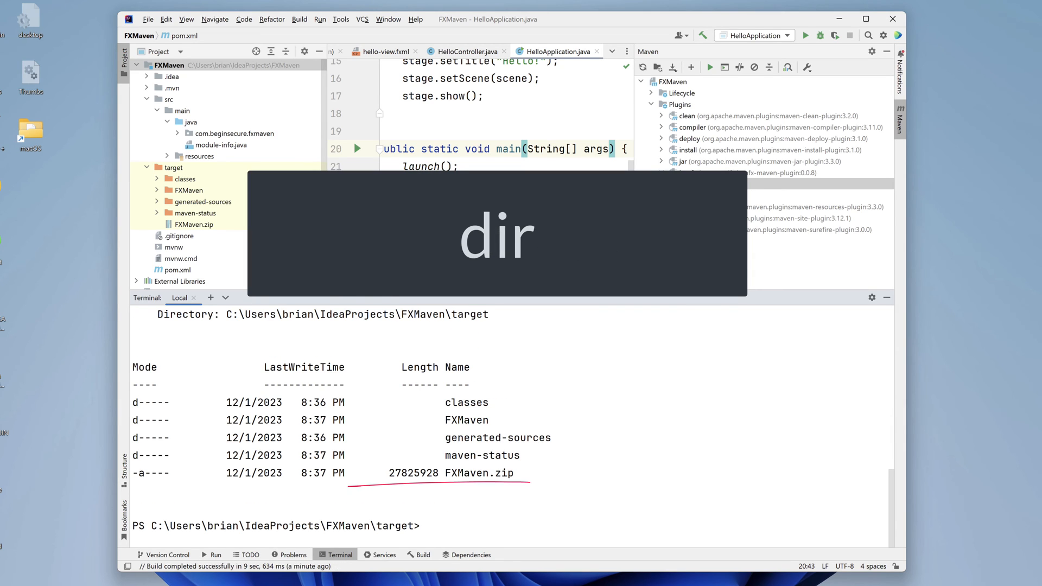
pyautogui.click(661, 172)
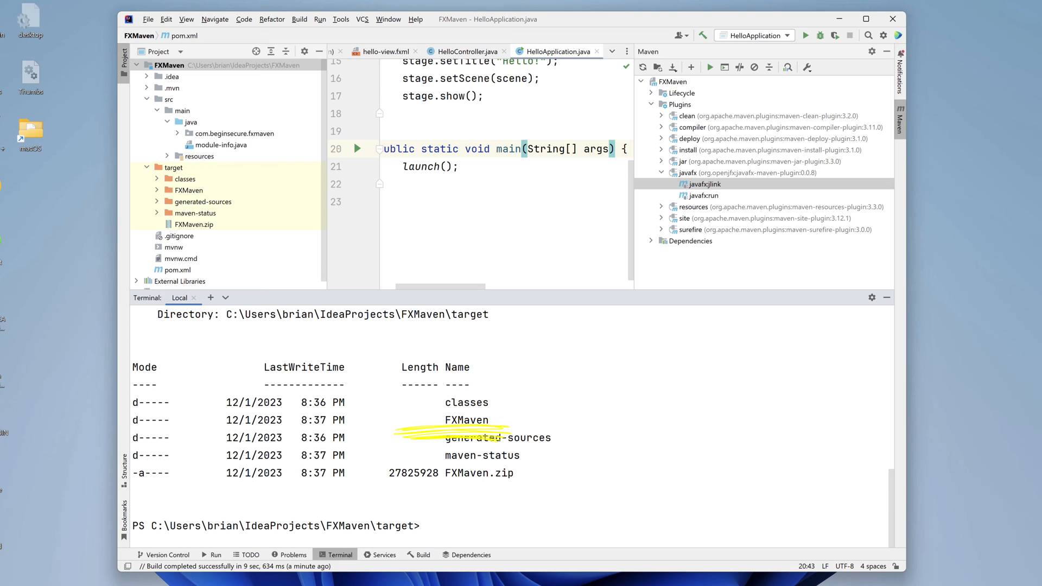
pyautogui.write('cd .\\FXMaven\\')
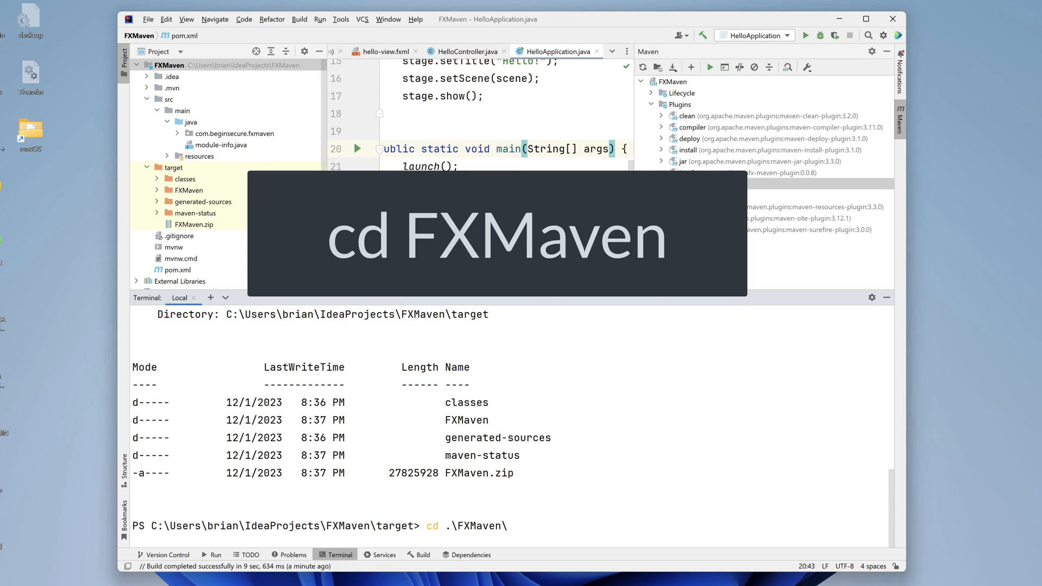
pyautogui.press('Return')
pyautogui.write('dir')
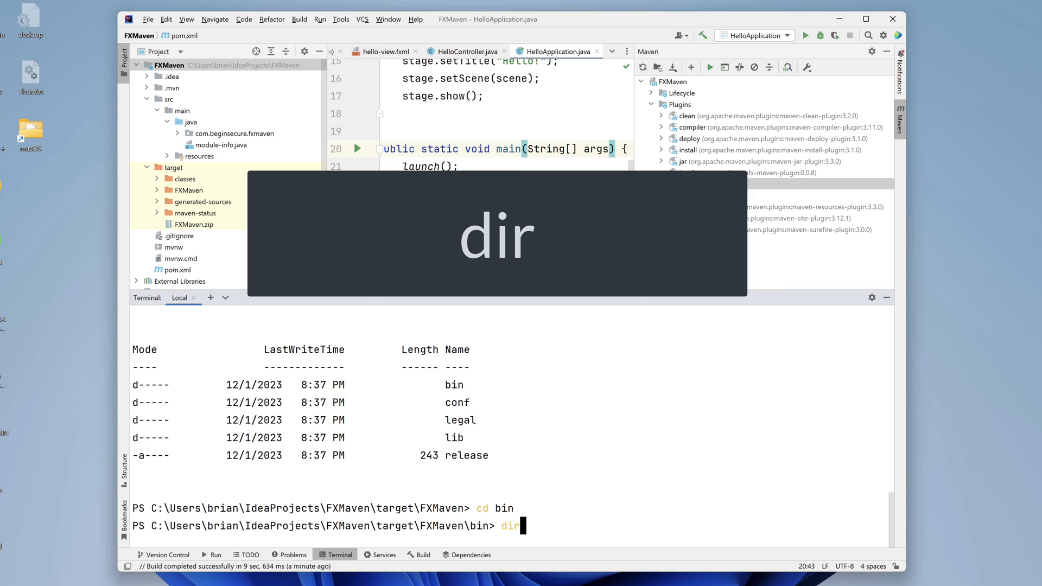
# Step: List the bin folder contents and then only its single .bat launcher
pyautogui.press('Return')
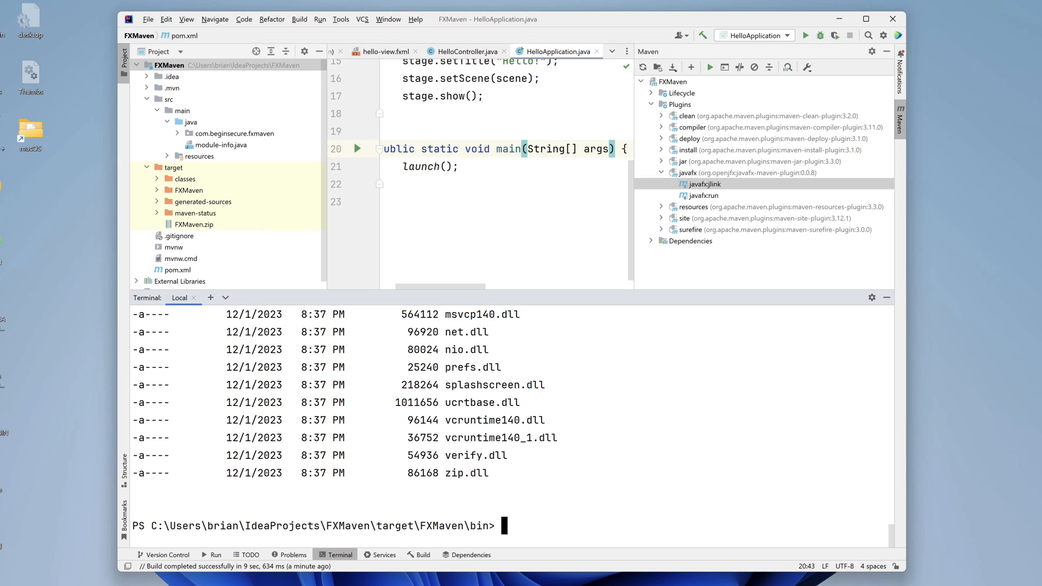
pyautogui.write('dir')
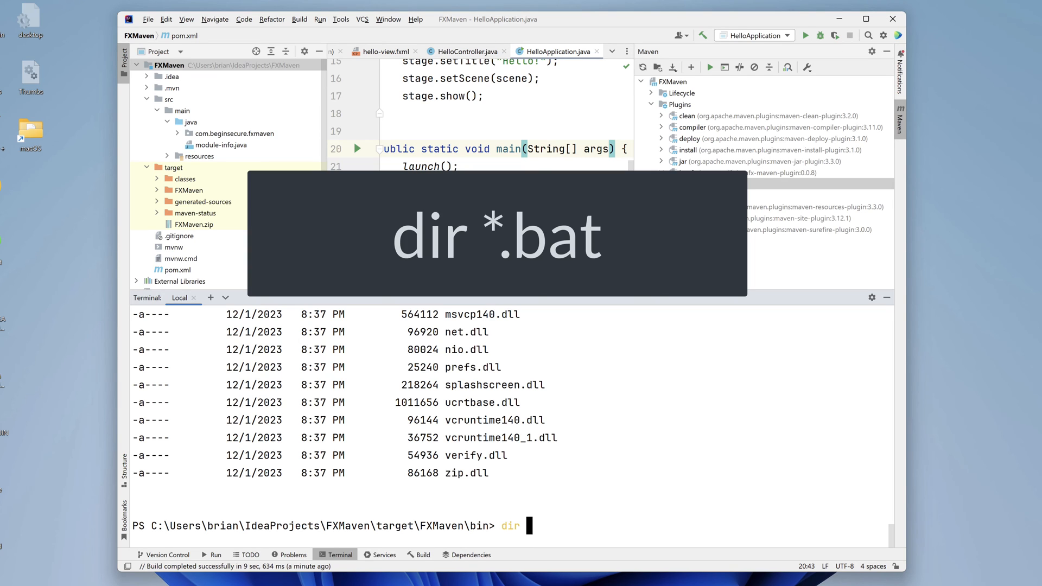
pyautogui.press('Return')
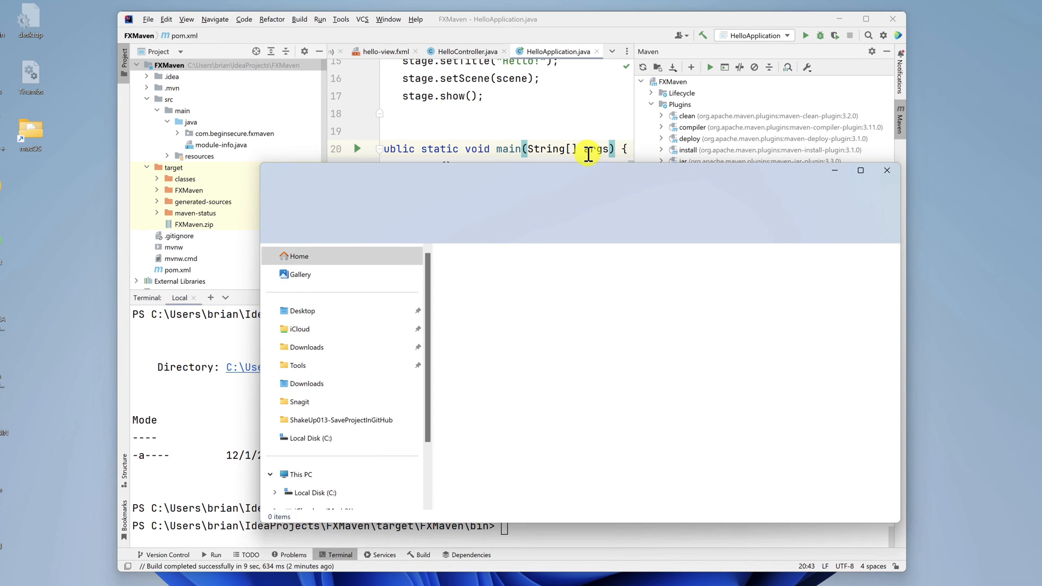
# Step: Create a new tmp folder on the C drive for the zip
pyautogui.click(309, 437)
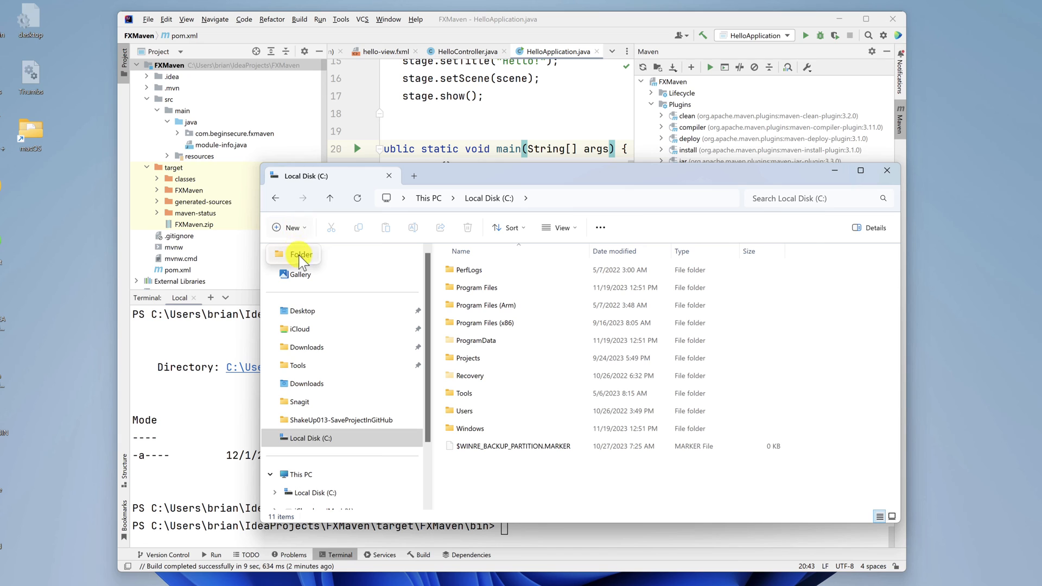
pyautogui.click(301, 254)
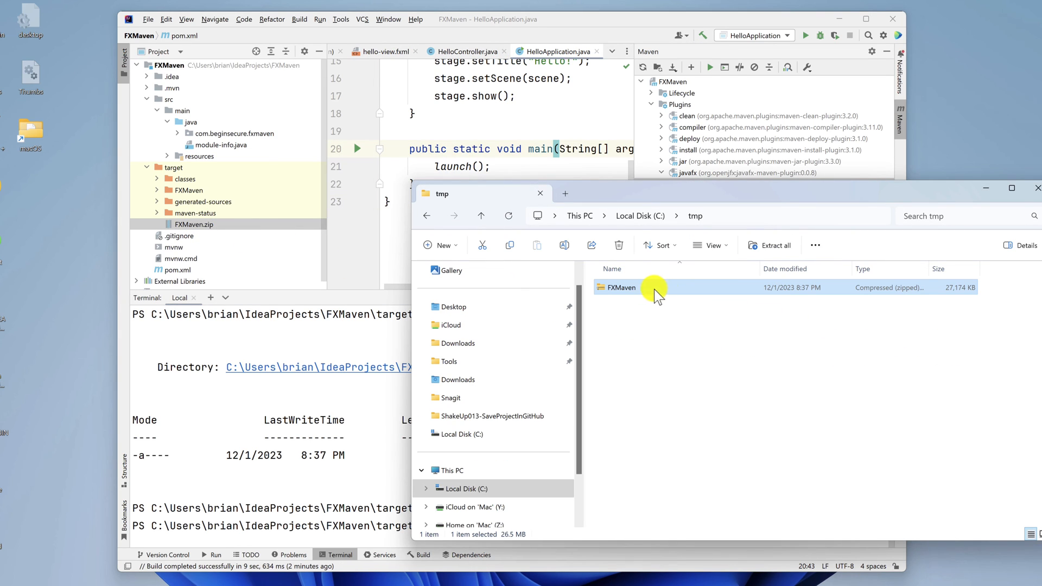
# Step: Extract FXMaven.zip into C:\tmp\FXMaven via Extract All
pyautogui.rightClick(620, 286)
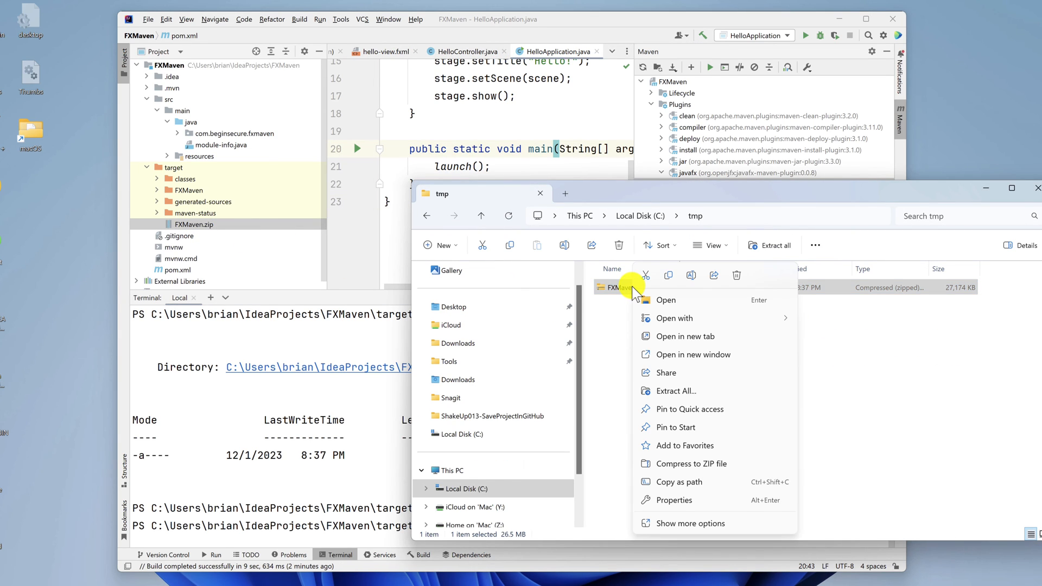
pyautogui.moveTo(653, 367)
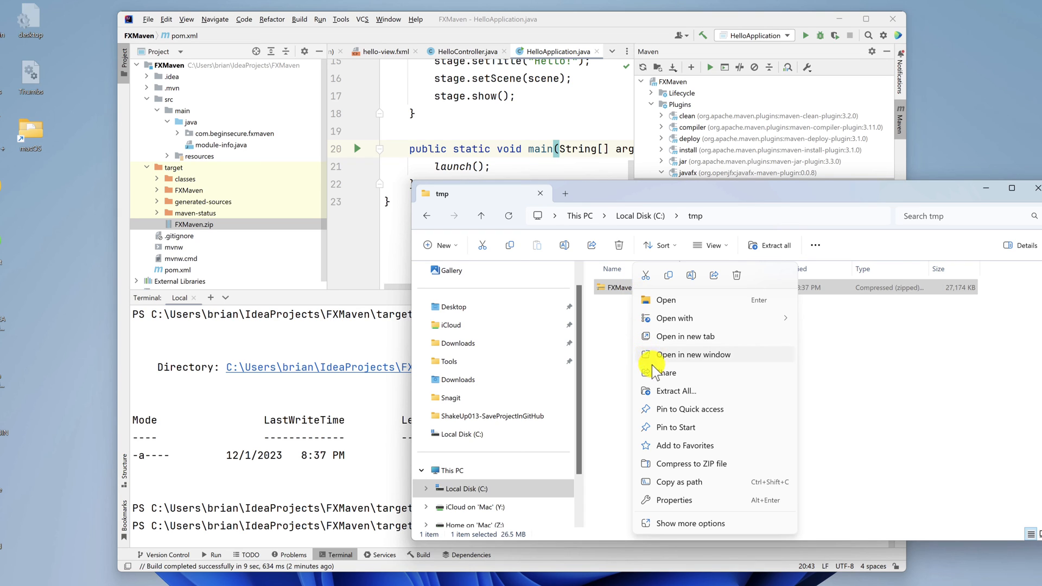
pyautogui.click(673, 391)
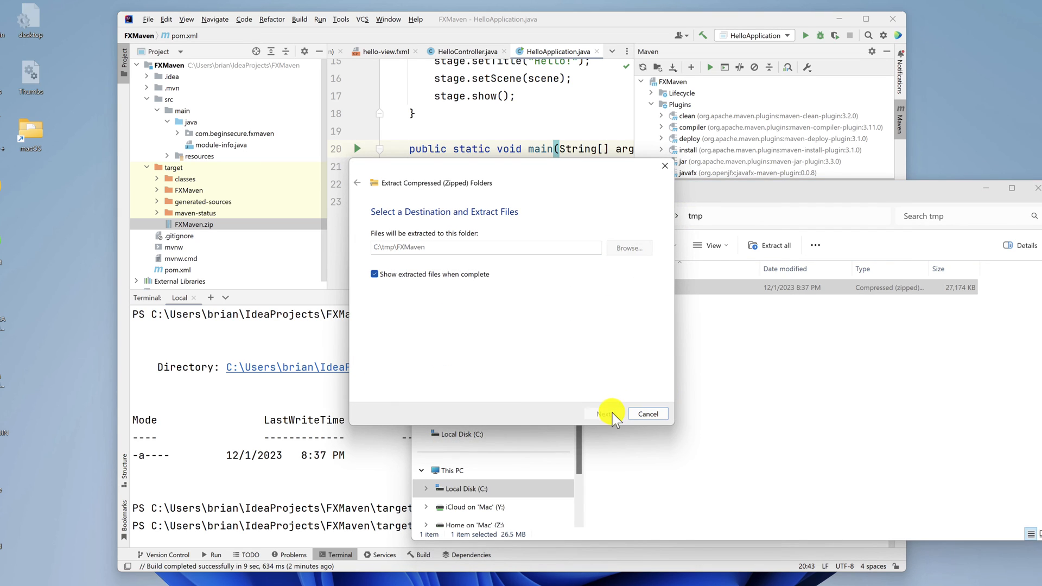
pyautogui.click(600, 414)
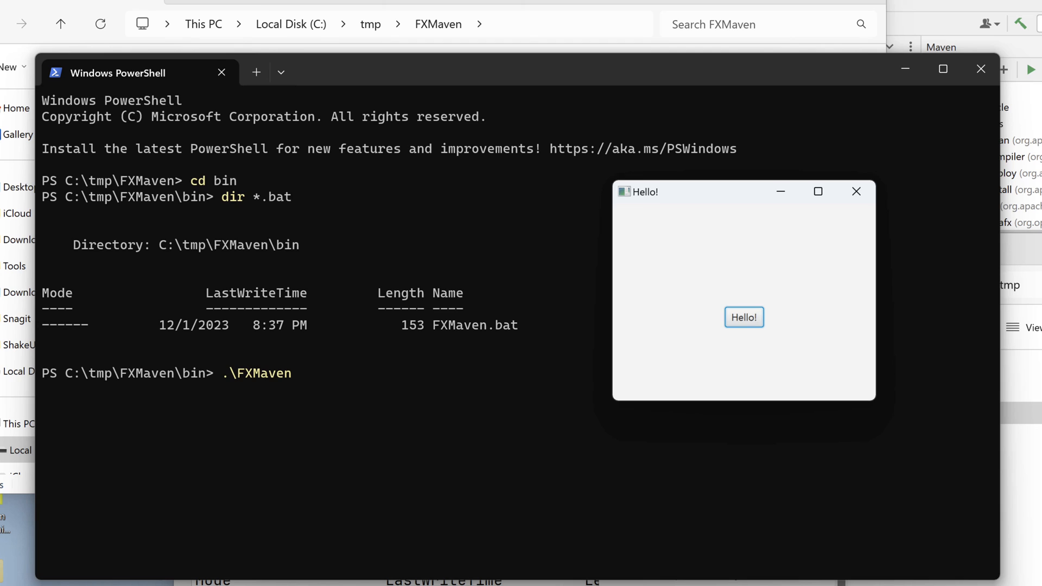
# Step: Show the app's Hello! welcome message and close its window
pyautogui.click(743, 317)
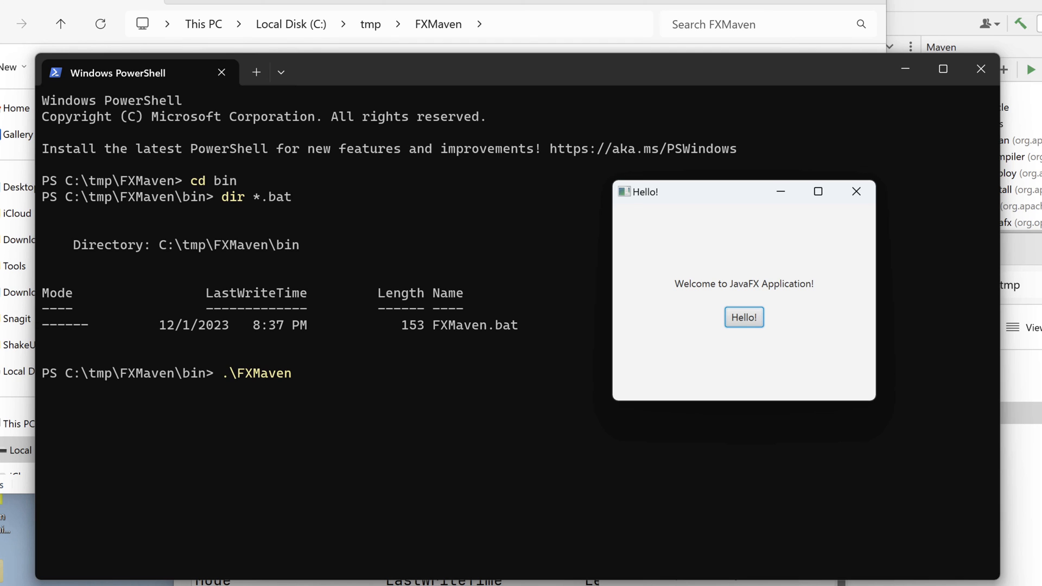
pyautogui.moveTo(856, 192)
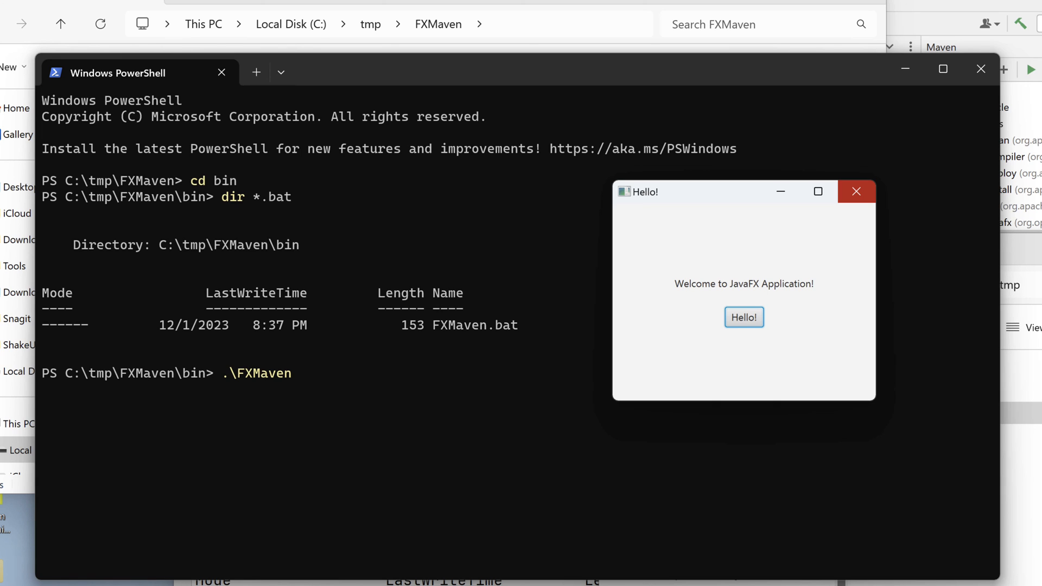
pyautogui.click(856, 191)
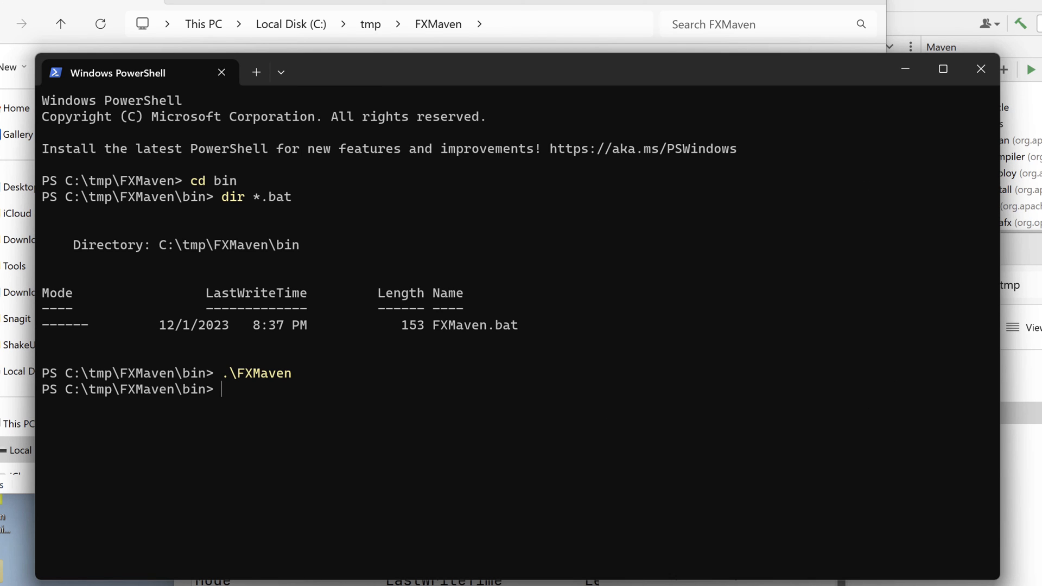